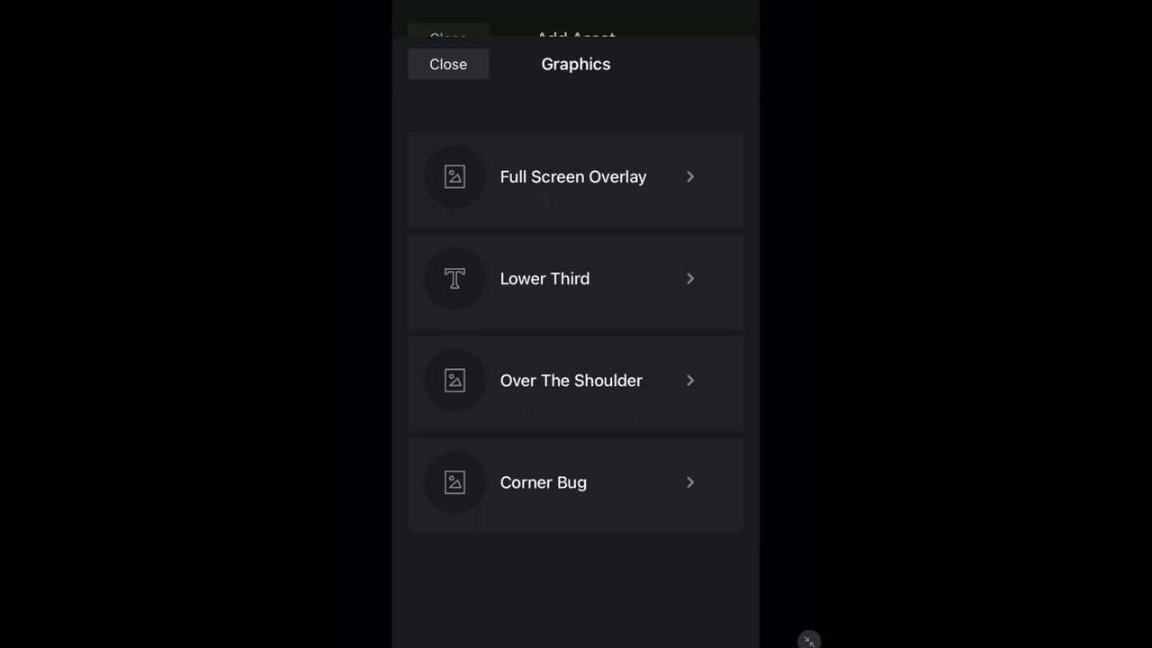
- Create a full-screen overlay with text Elkhart 0, Fairfield 0 and T1
left_click(573, 176)
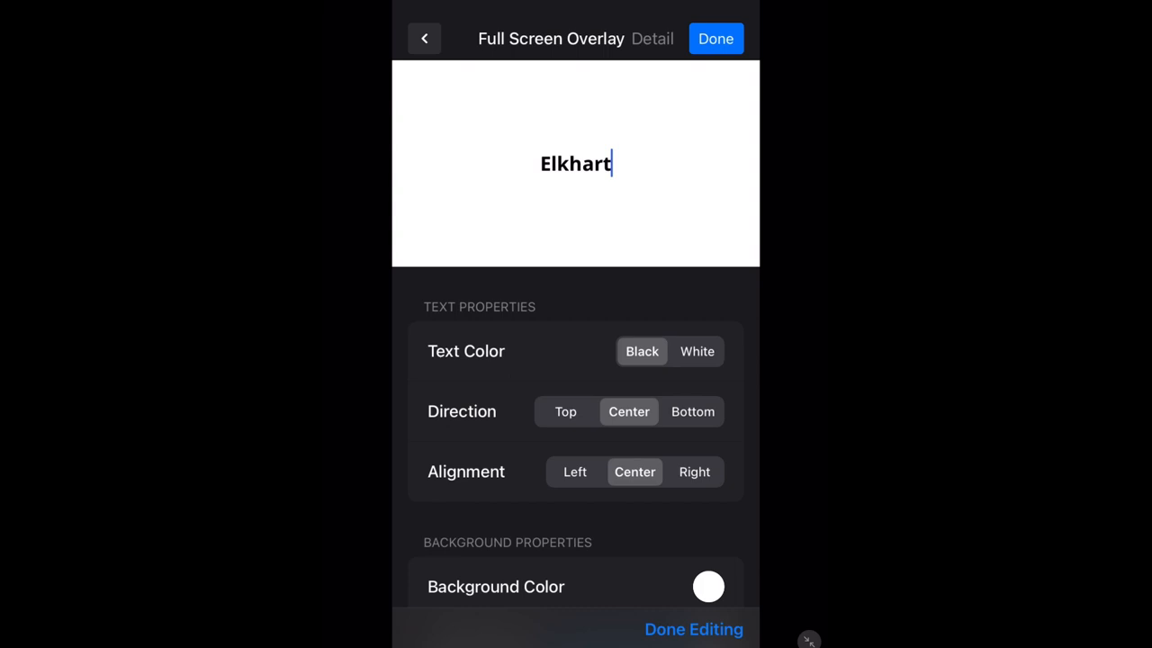
type("Fairfield")
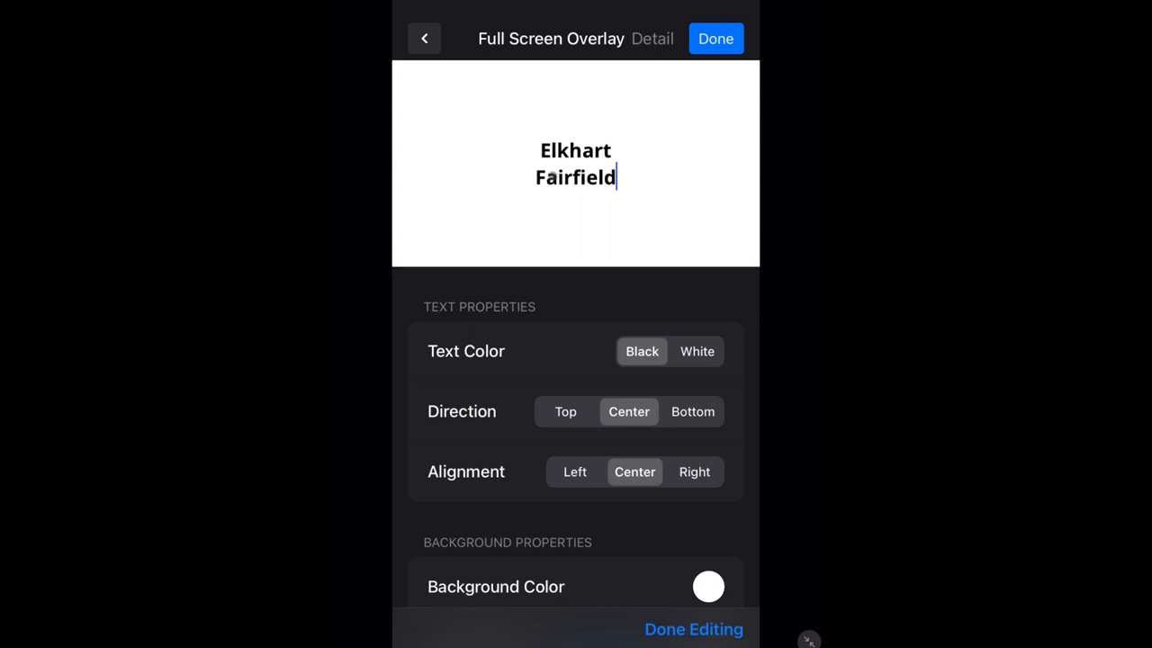
left_click(612, 151)
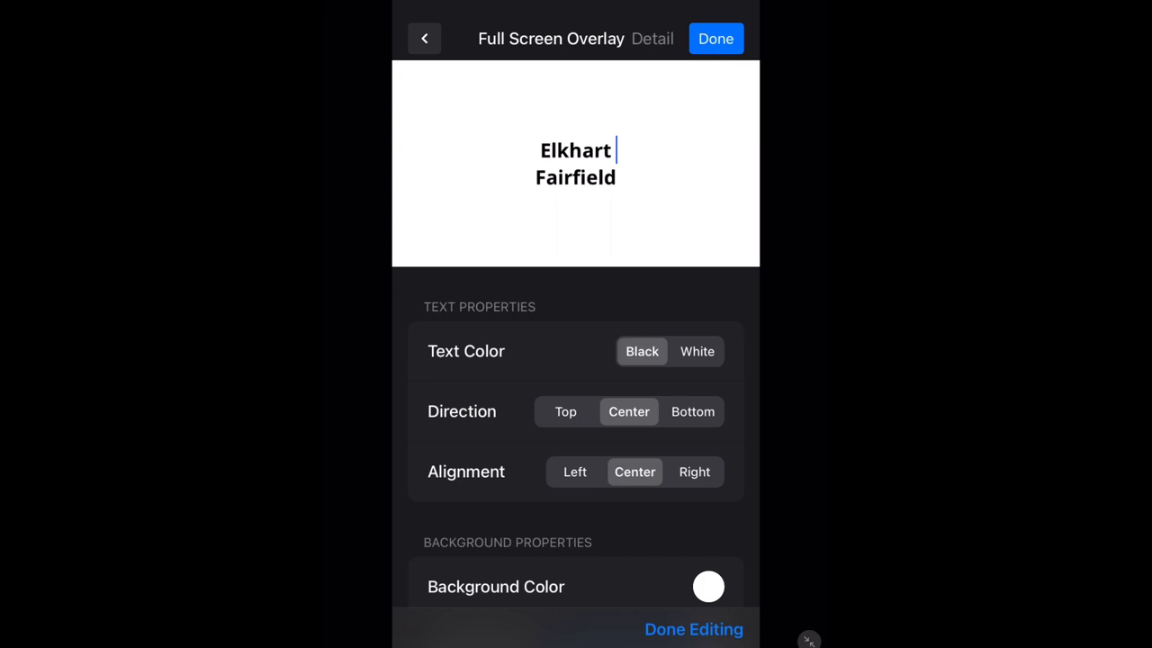
type("0")
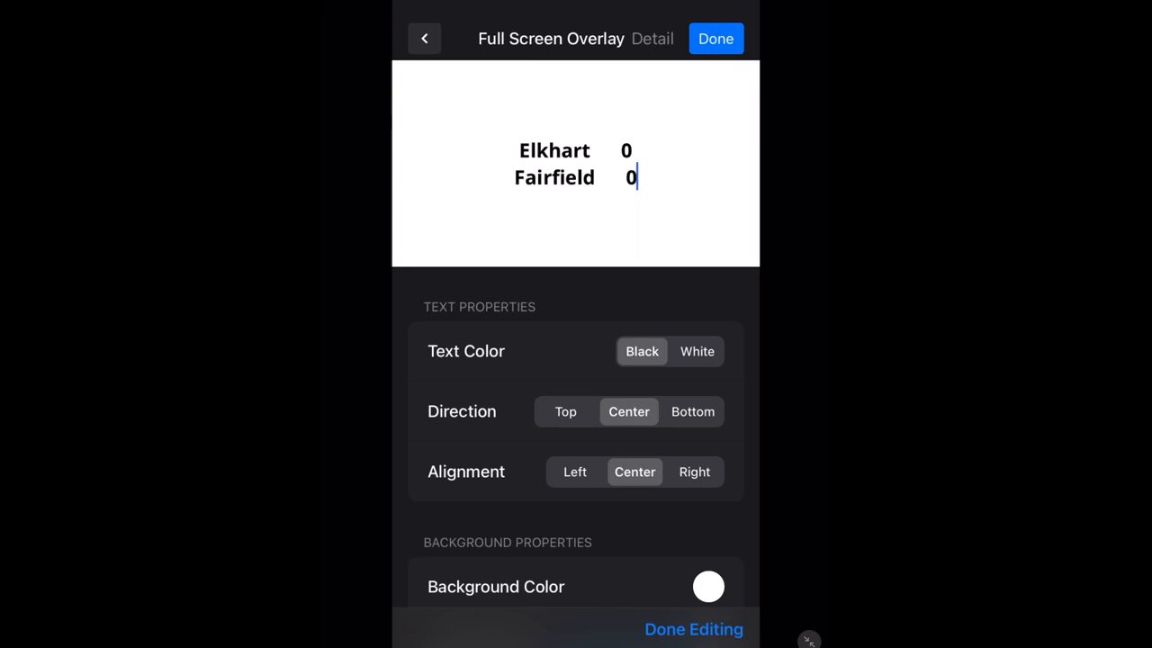
type("T1")
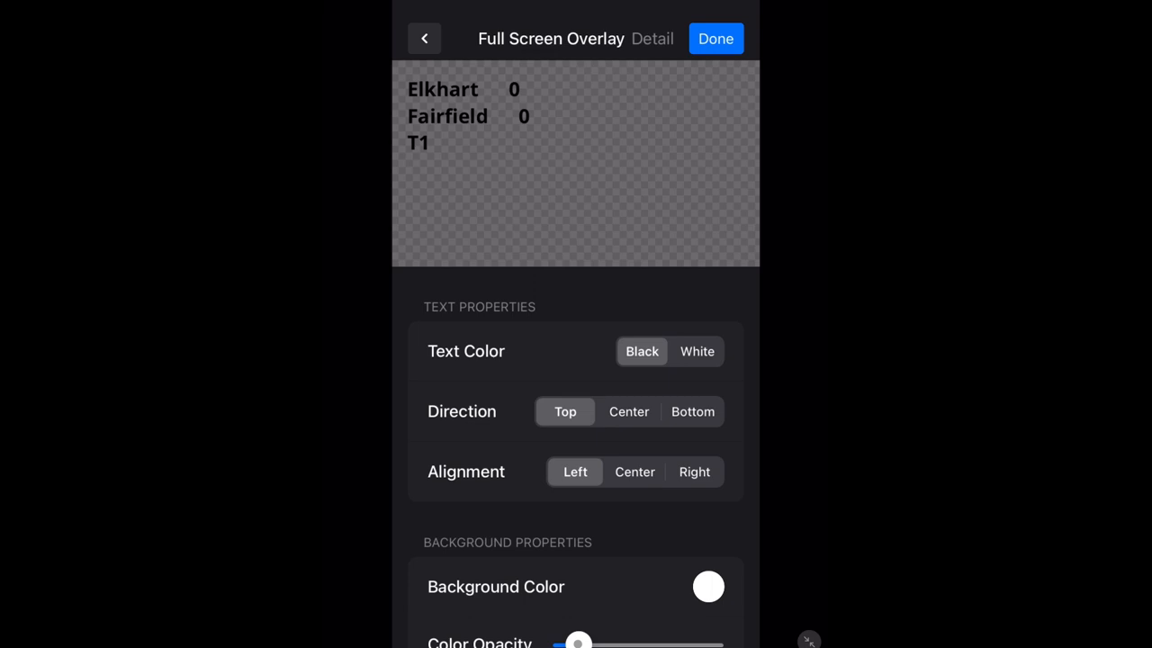
- Set the text colour to White and finish with Done to save the overlay
left_click(697, 351)
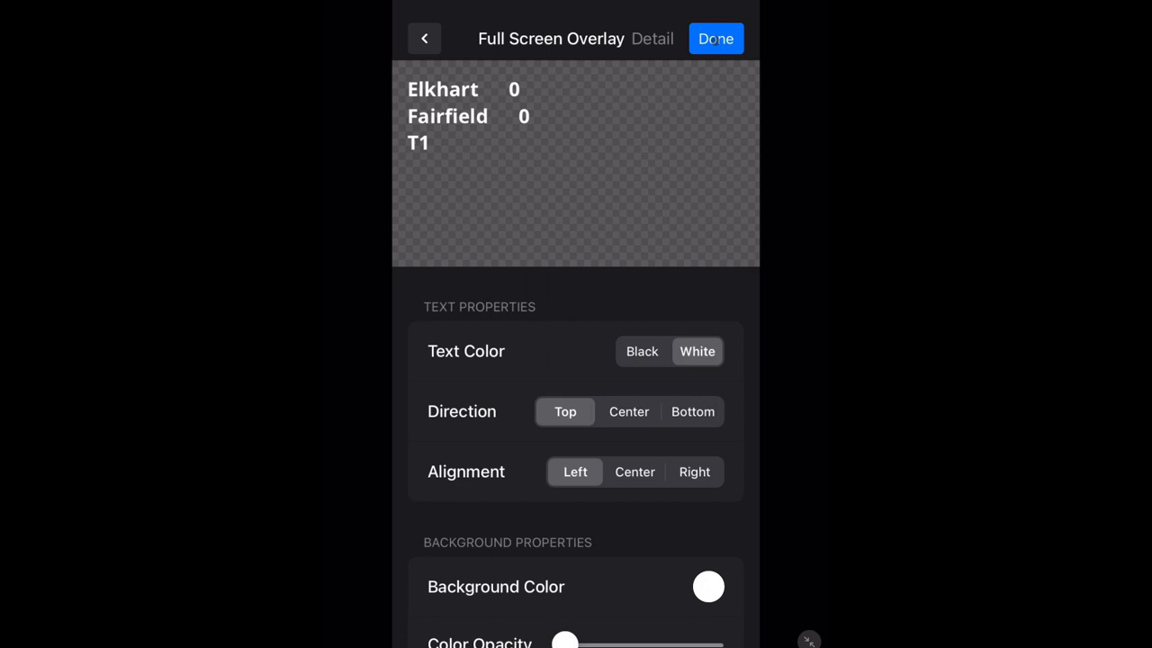
left_click(717, 38)
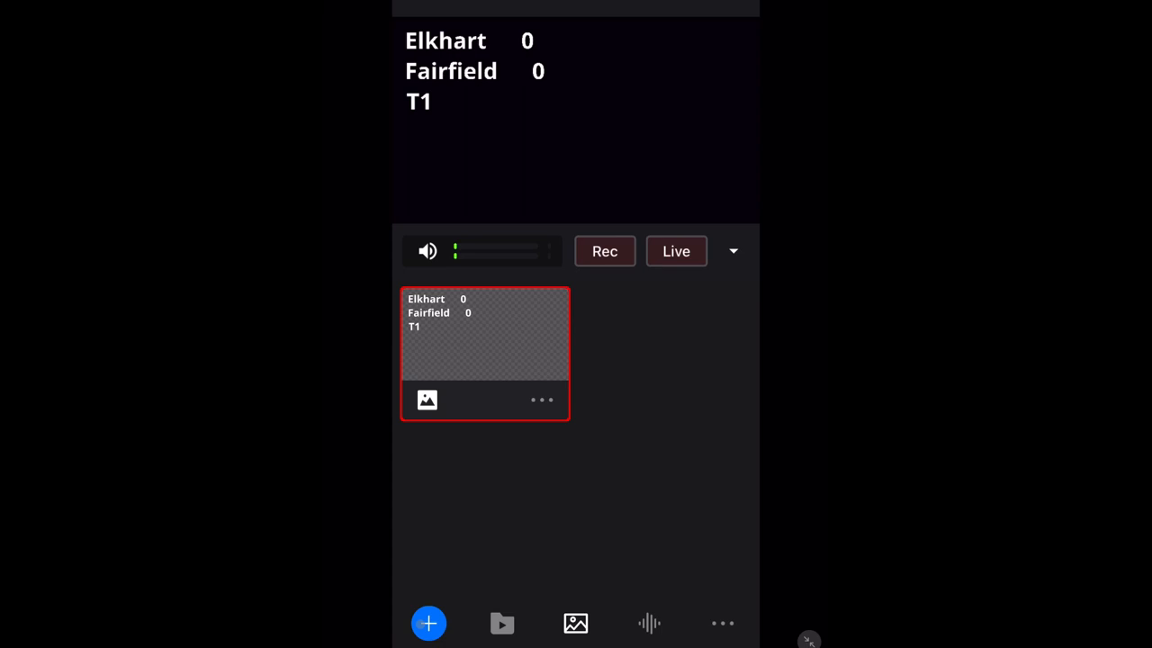
- Add a new asset and choose Graphics for a second full-screen overlay
left_click(429, 623)
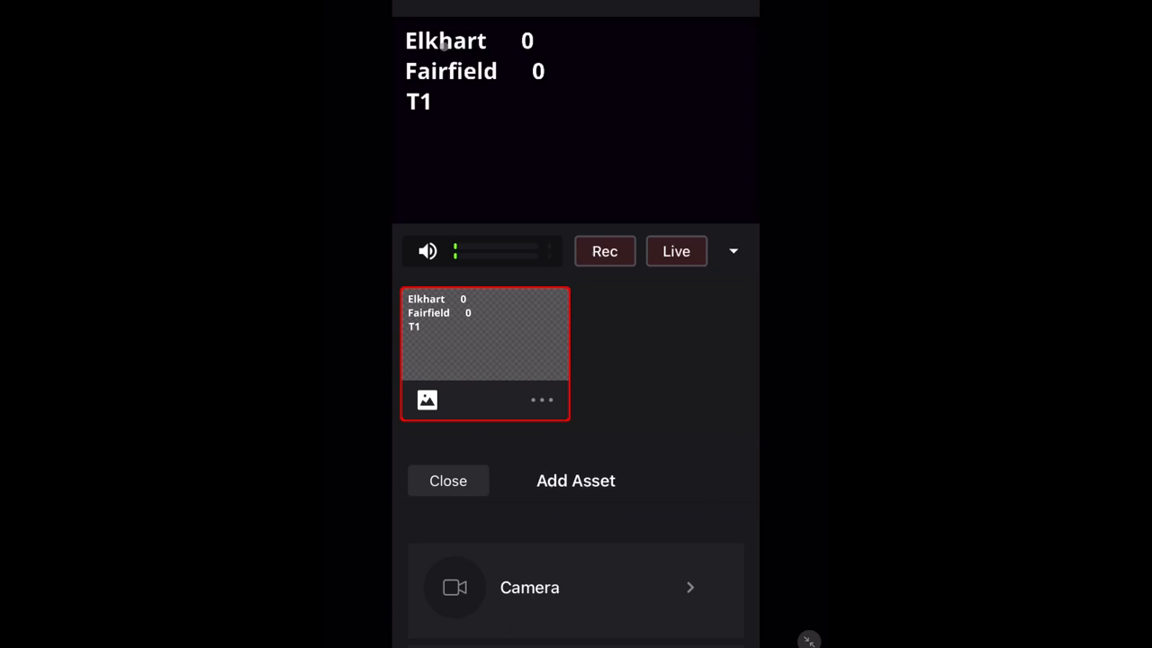
left_click(447, 479)
type("E")
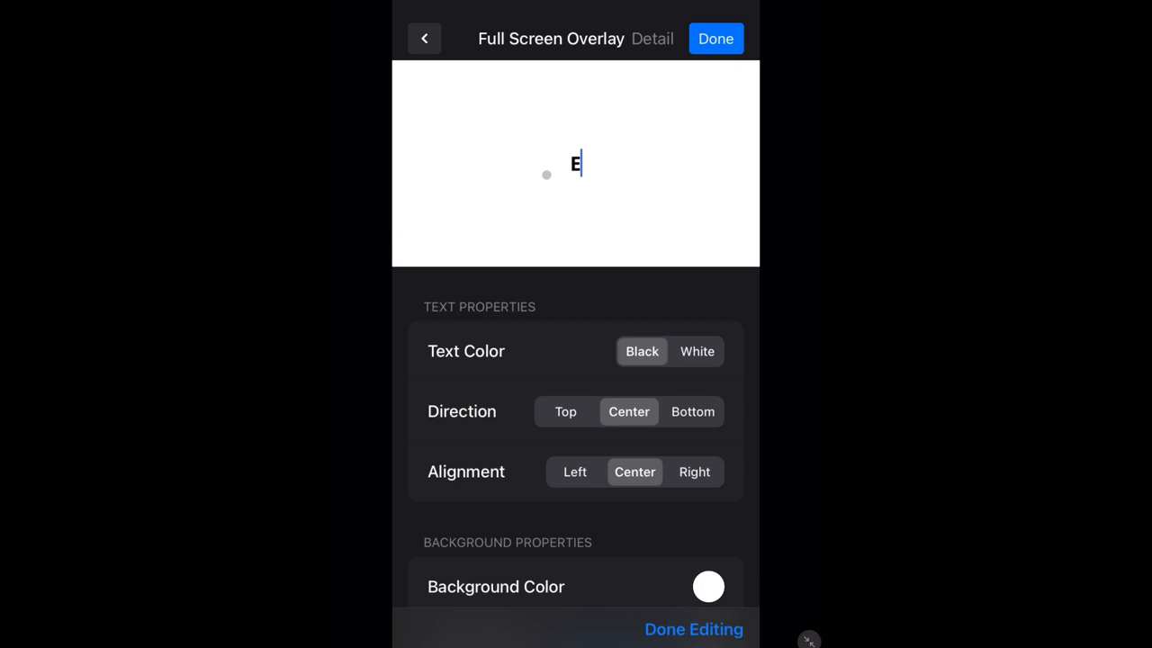
- Enter 'Elkhart 0-0 Fairfield', place it at the top with zero background opacity, and save it
type("lkhart Fairfield")
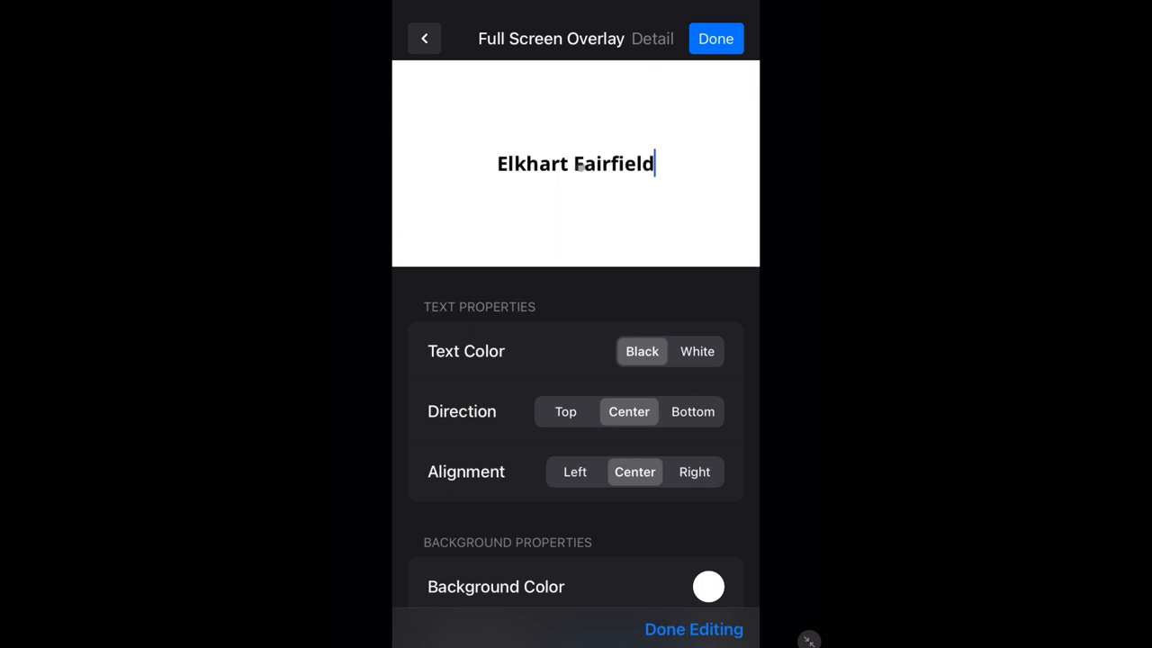
type("0-0.")
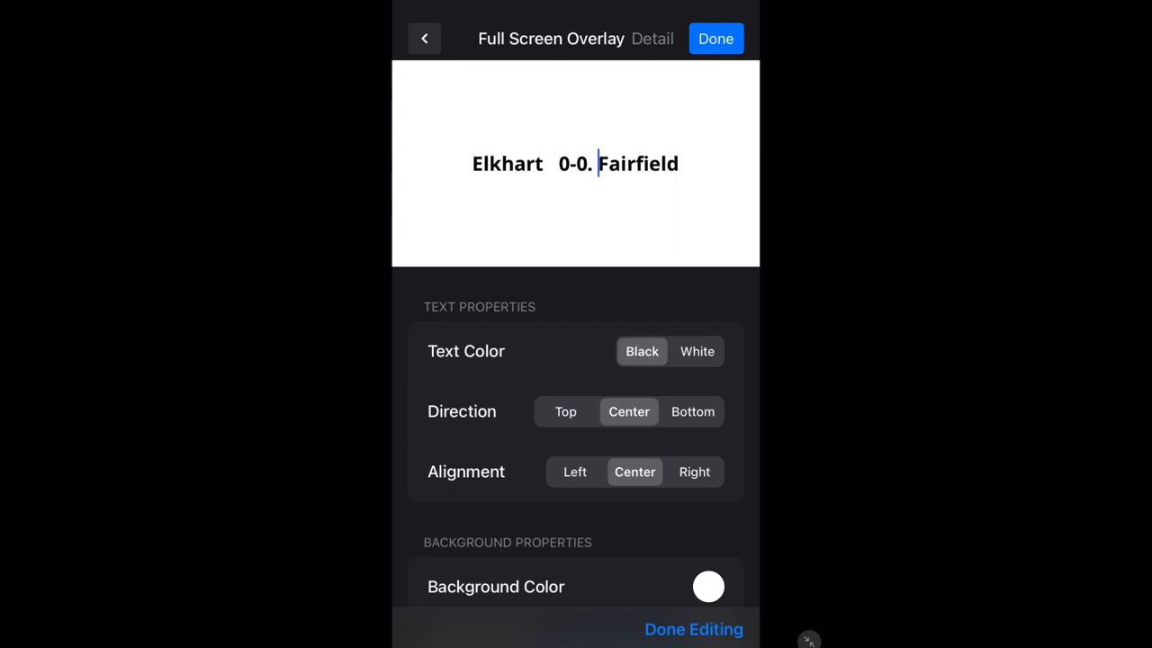
left_click(565, 410)
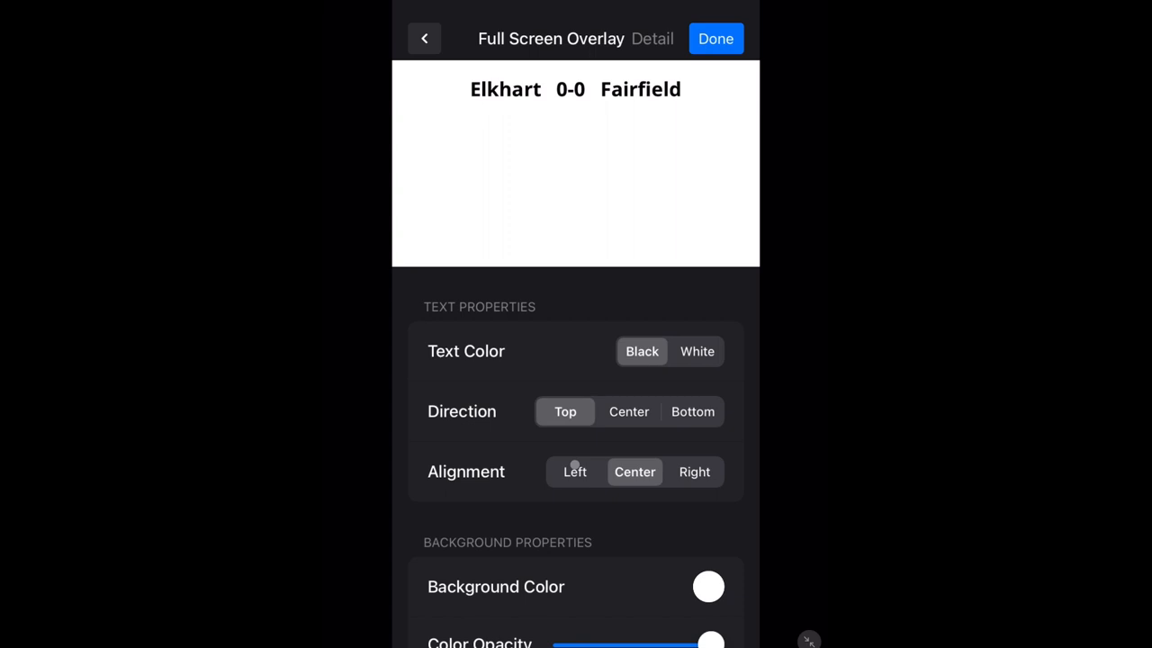
left_click_drag(711, 641, 565, 641)
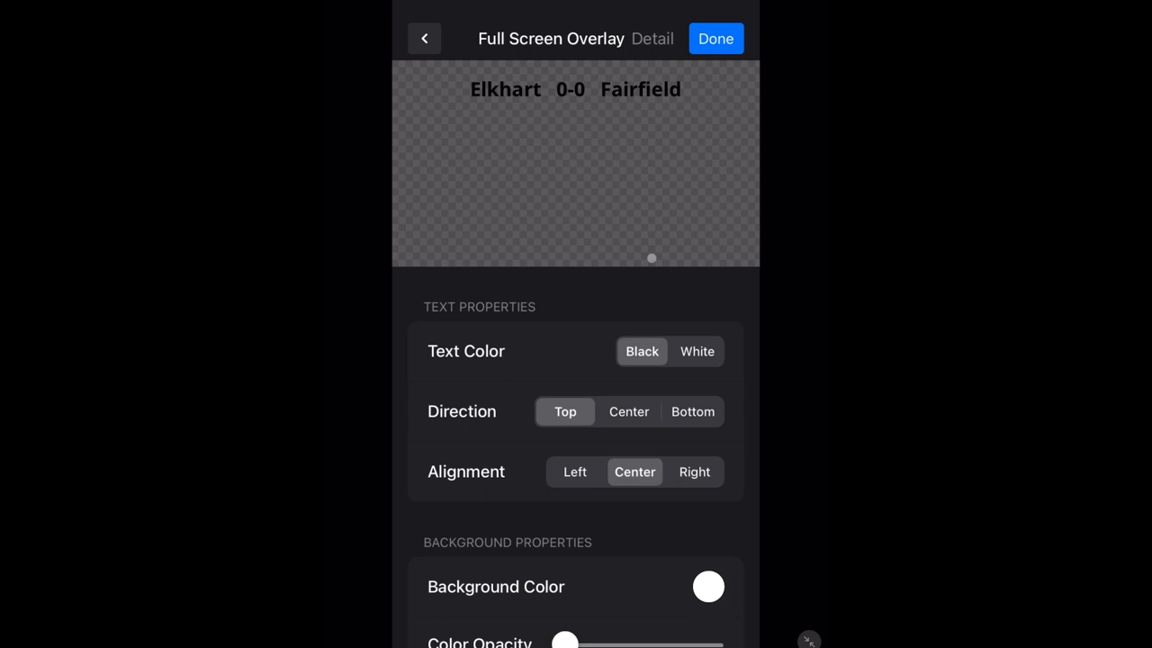
left_click(716, 38)
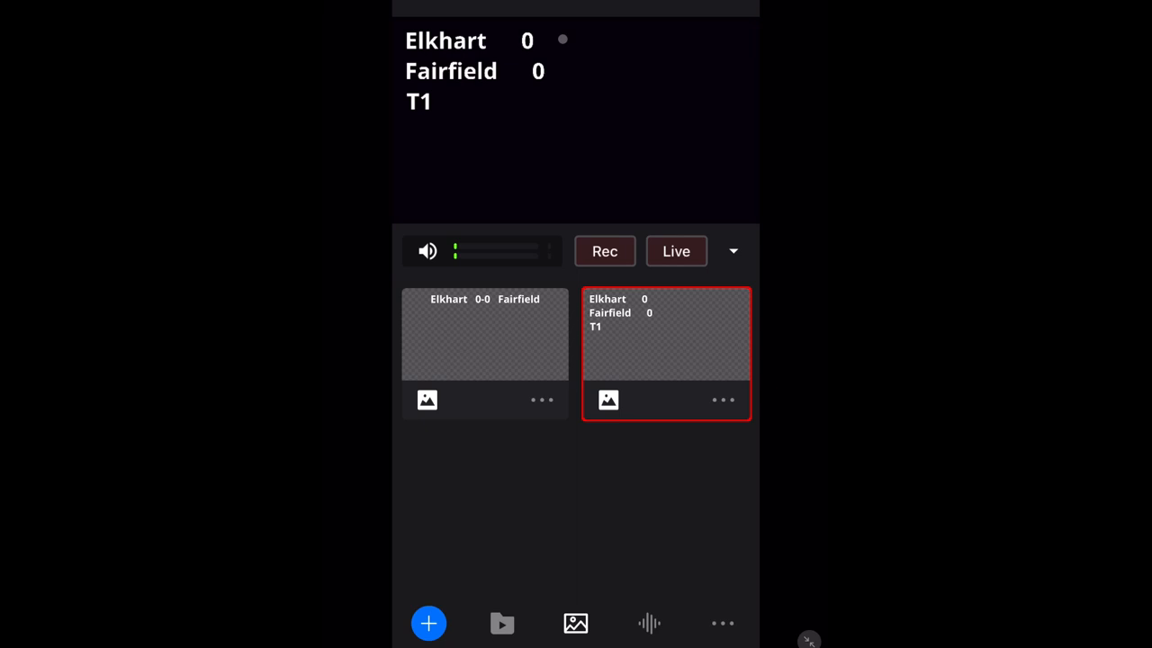
left_click(485, 351)
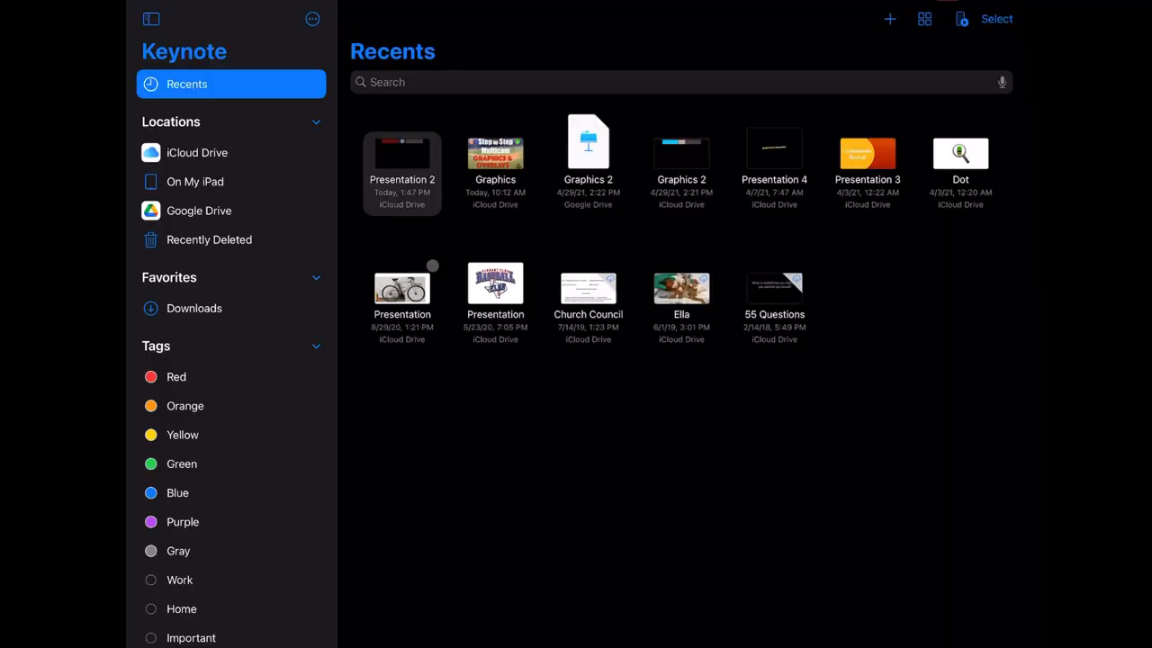
mouse_move(976, 57)
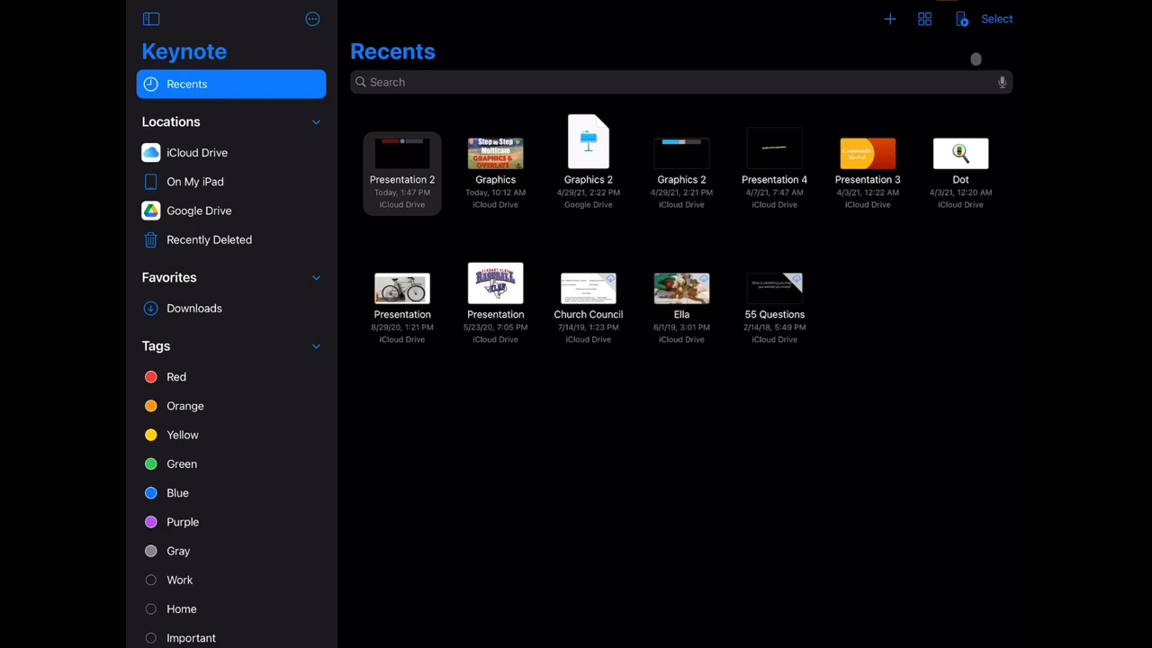
mouse_move(345, 137)
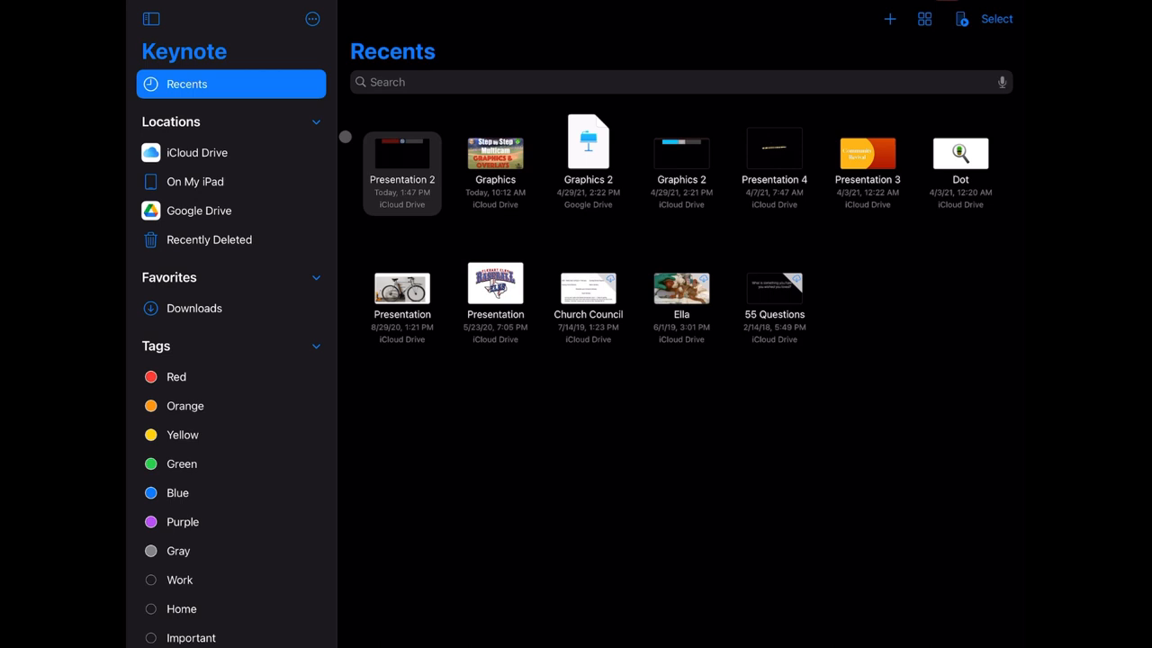
mouse_move(345, 137)
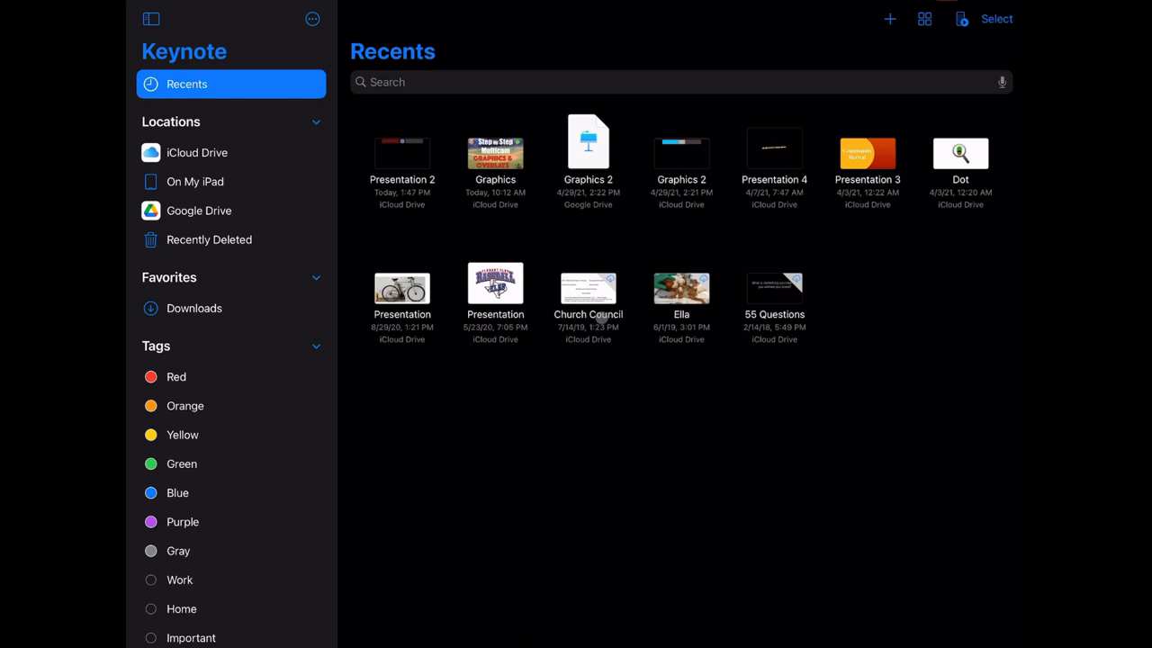
- Start a new Keynote presentation, Presentation 5, on its title slide
left_click(889, 18)
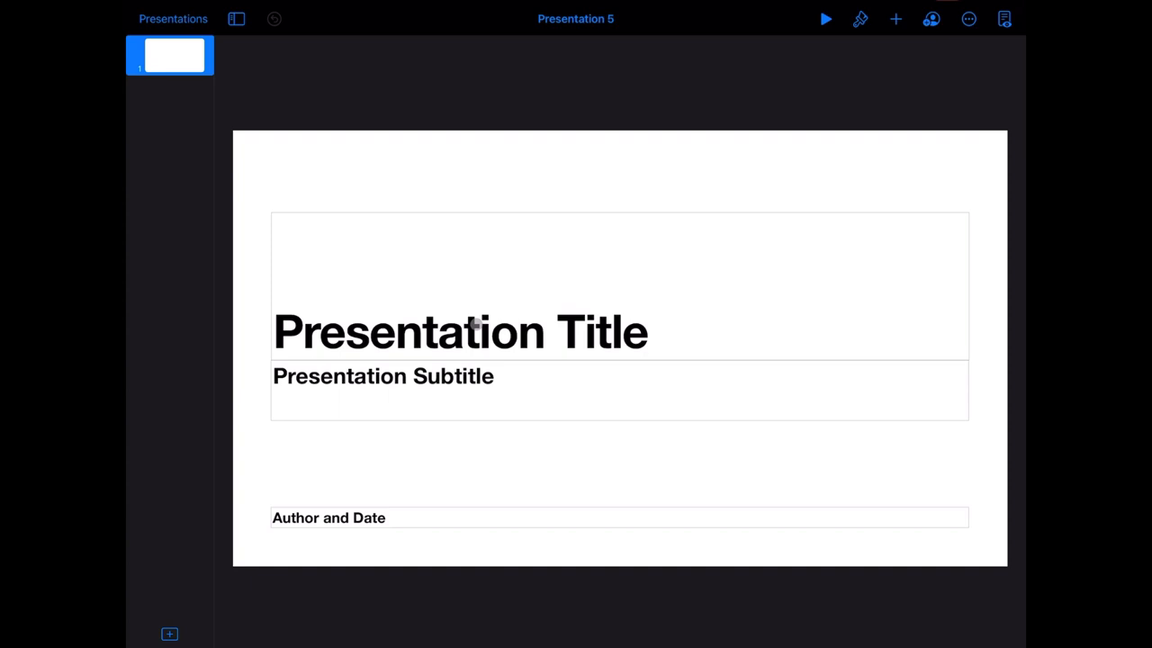
- Insert a square shape and resize it into a bar at the slide centre
left_click(896, 18)
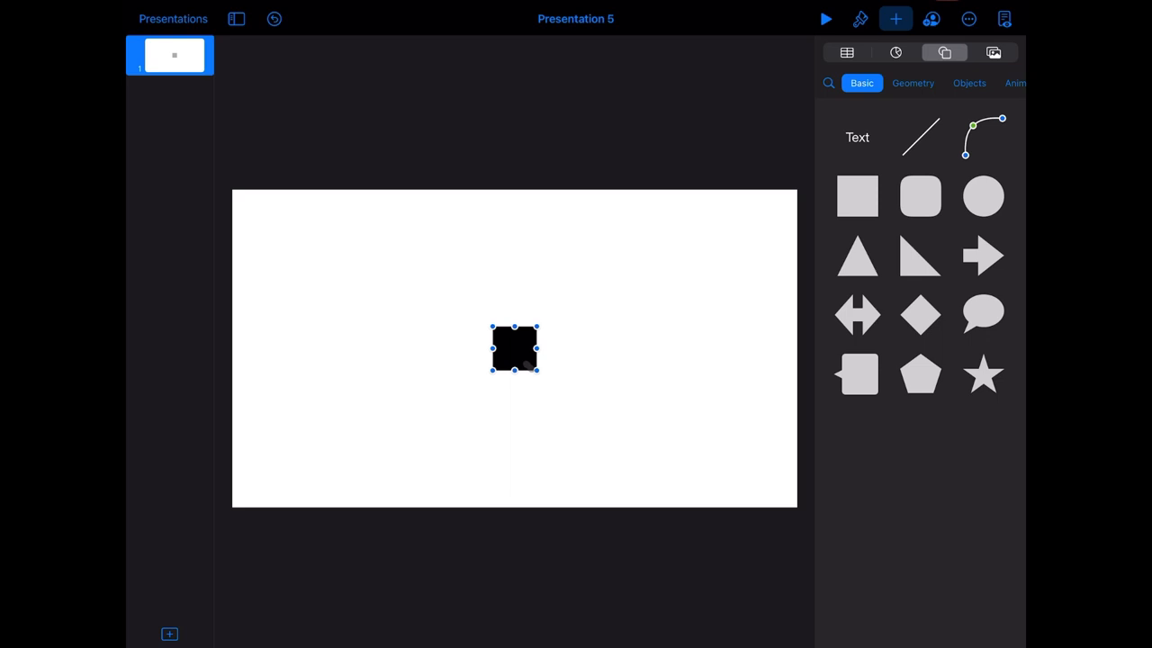
left_click_drag(515, 349, 522, 220)
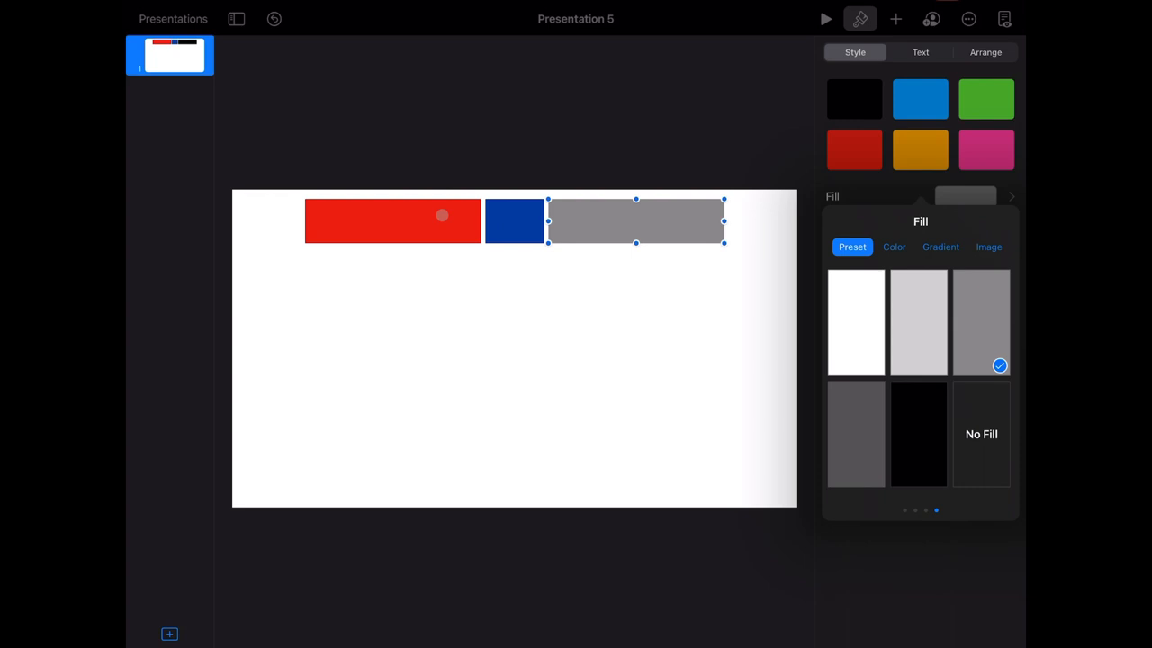
- Lower the blue middle bar's opacity and insert a baseball graphic from the shape library
left_click(514, 220)
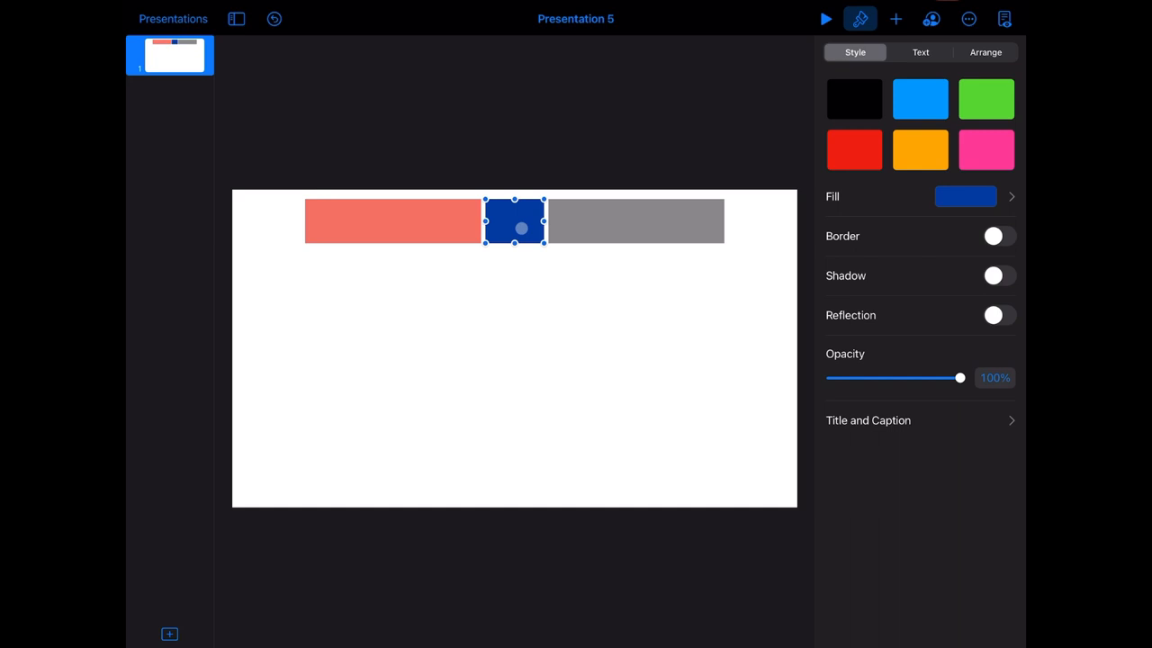
left_click(634, 221)
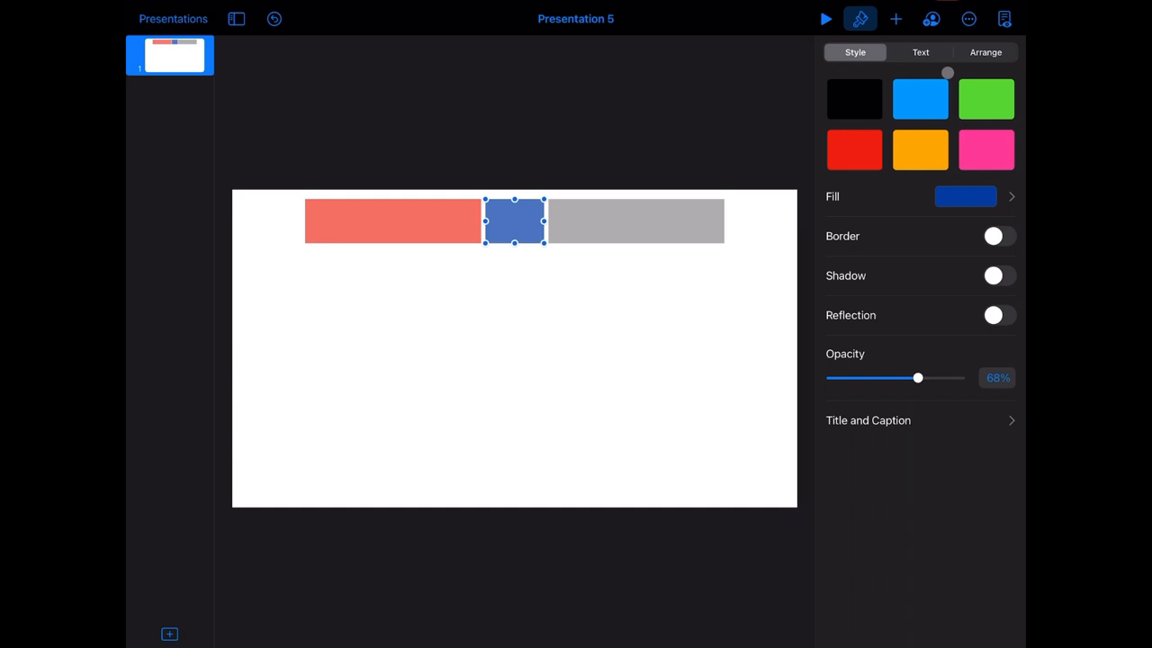
left_click(896, 18)
type("Baseba")
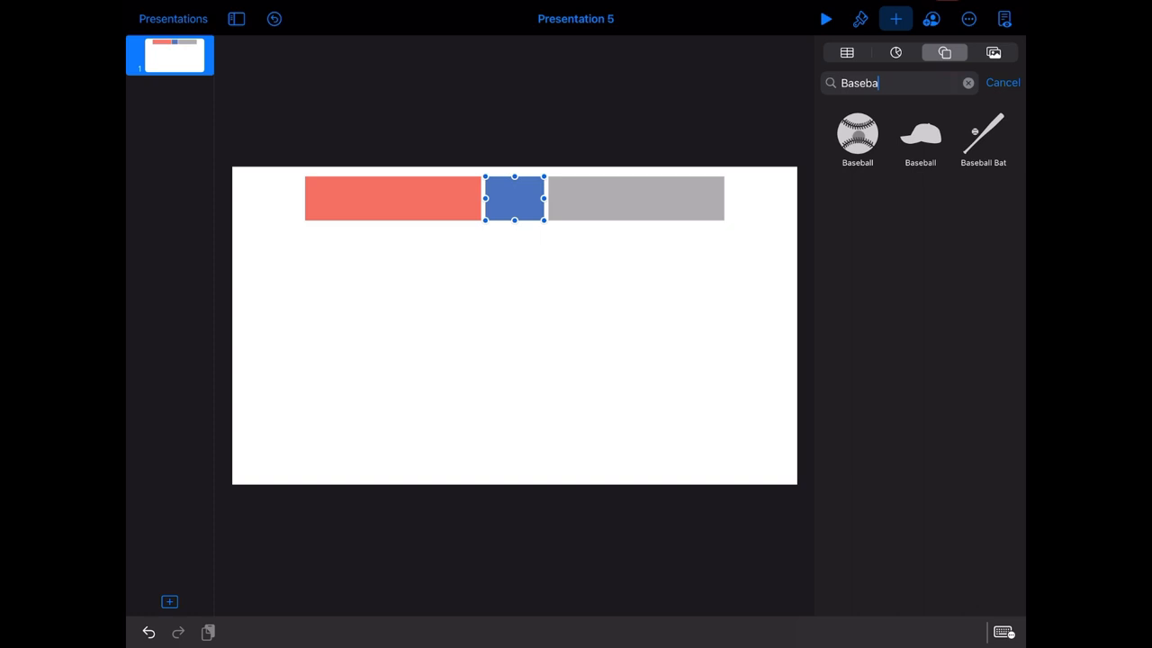
left_click(857, 135)
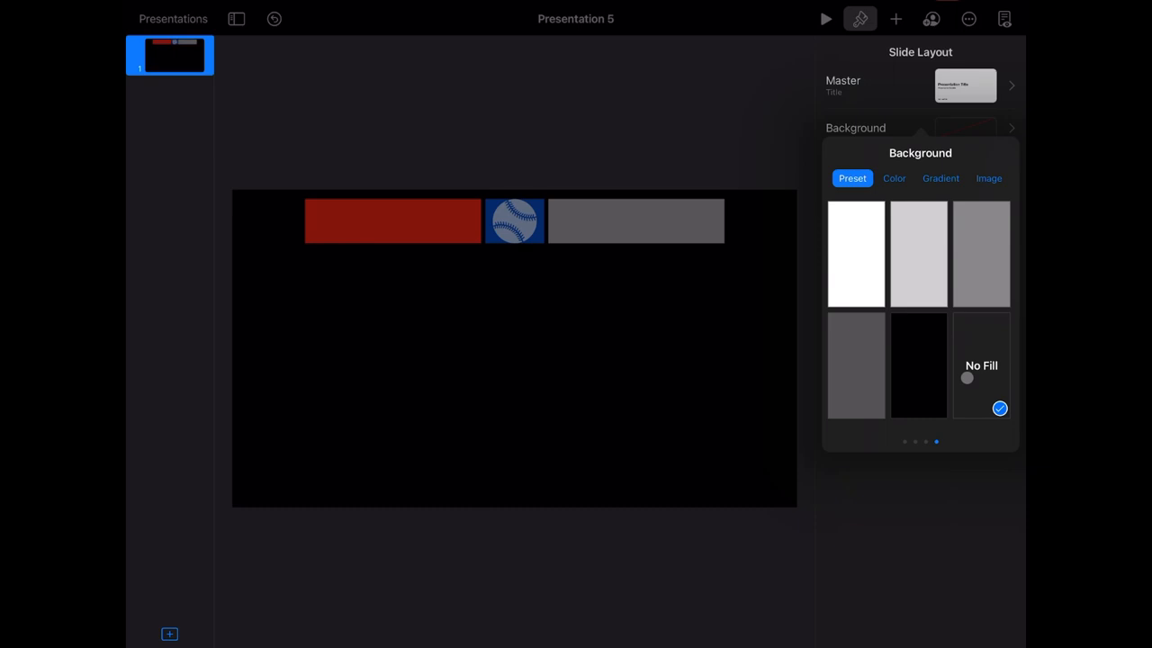
mouse_move(775, 360)
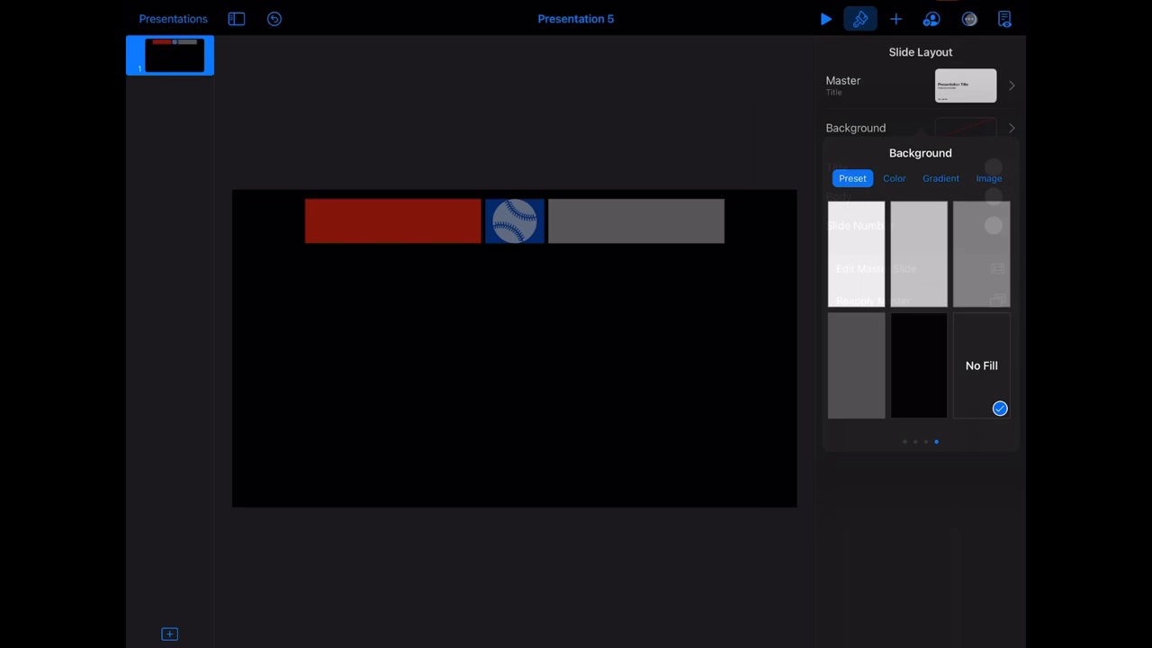
- Export the slide as a PNG with transparent backgrounds and share it out
left_click(969, 18)
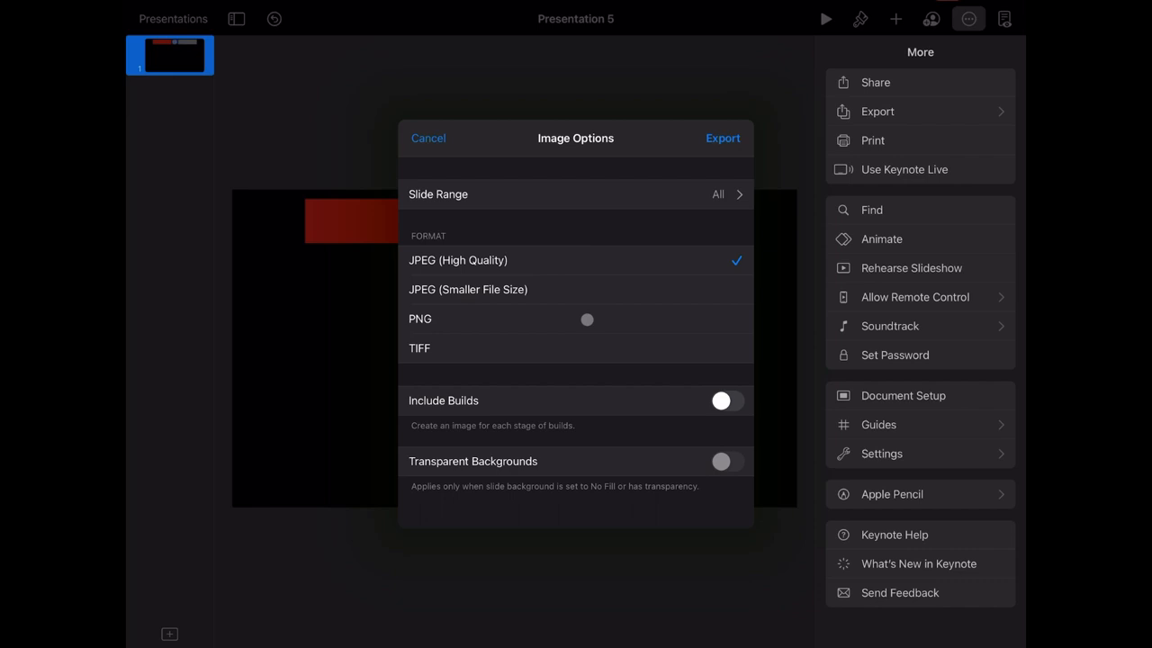
mouse_move(587, 321)
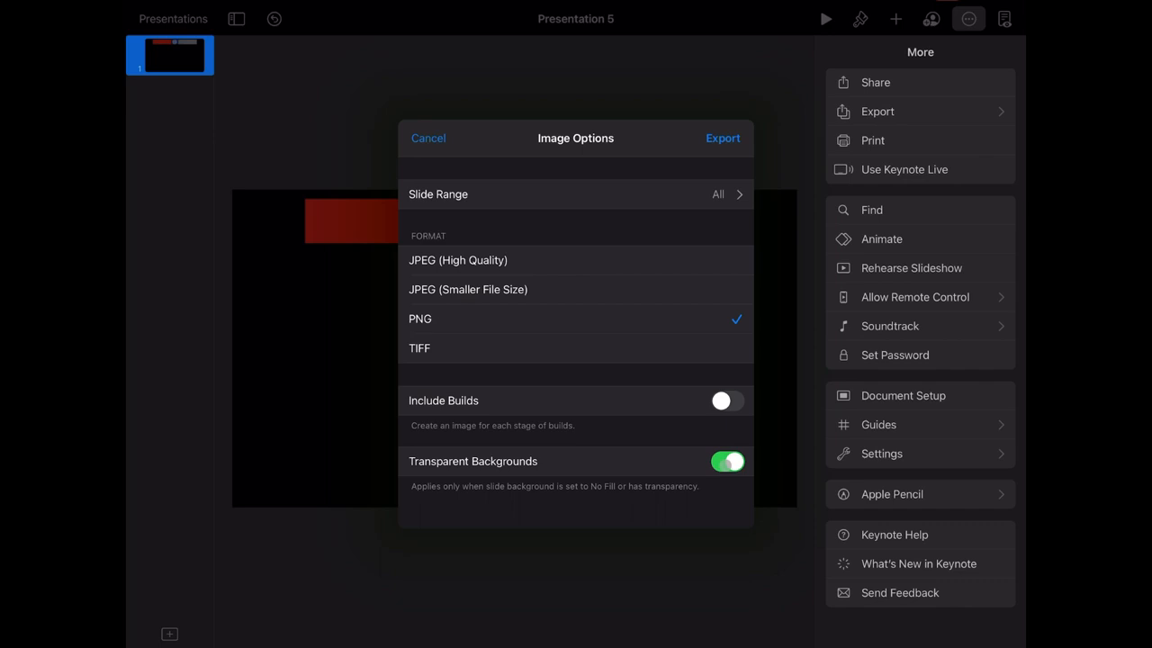
left_click(723, 137)
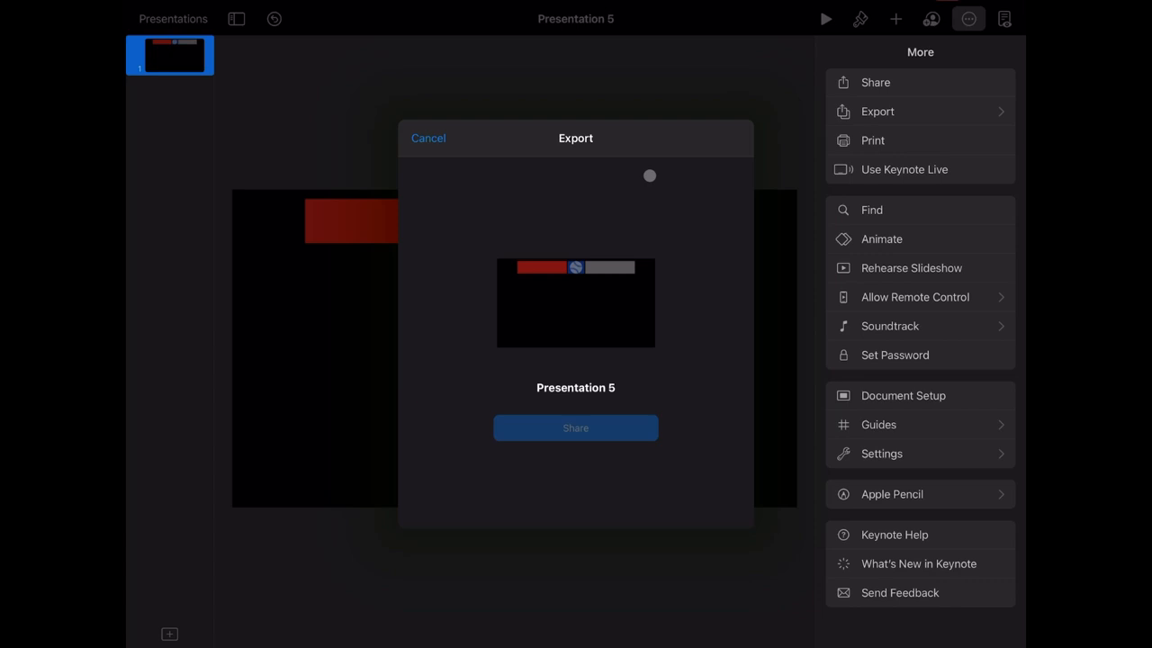
left_click(428, 136)
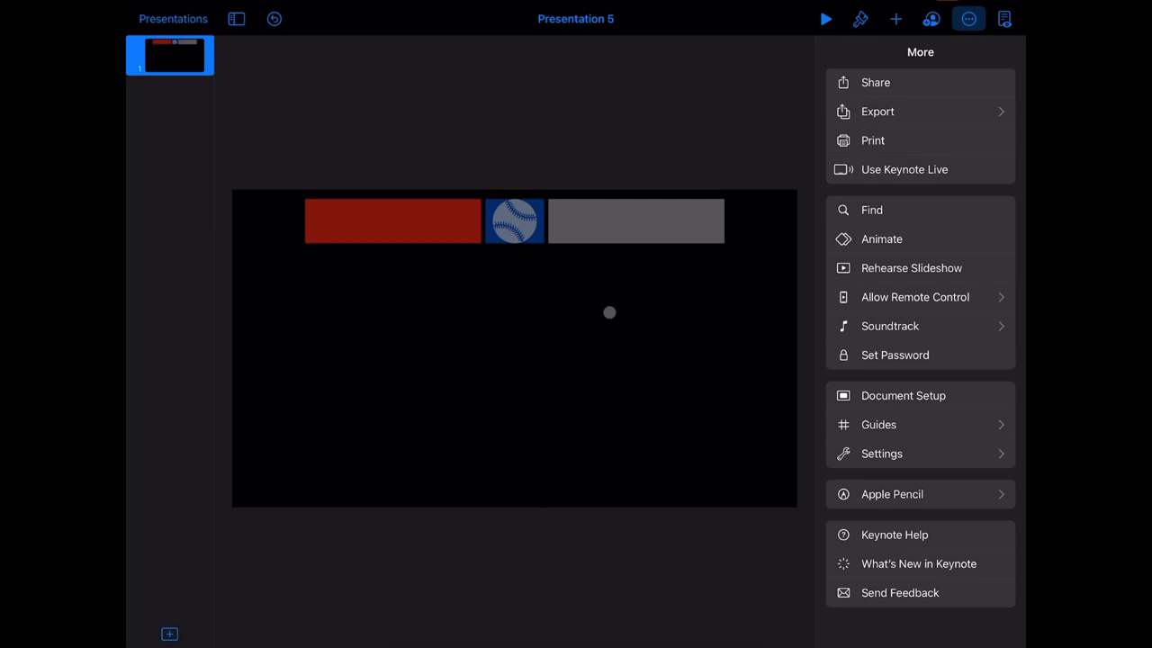
mouse_move(558, 338)
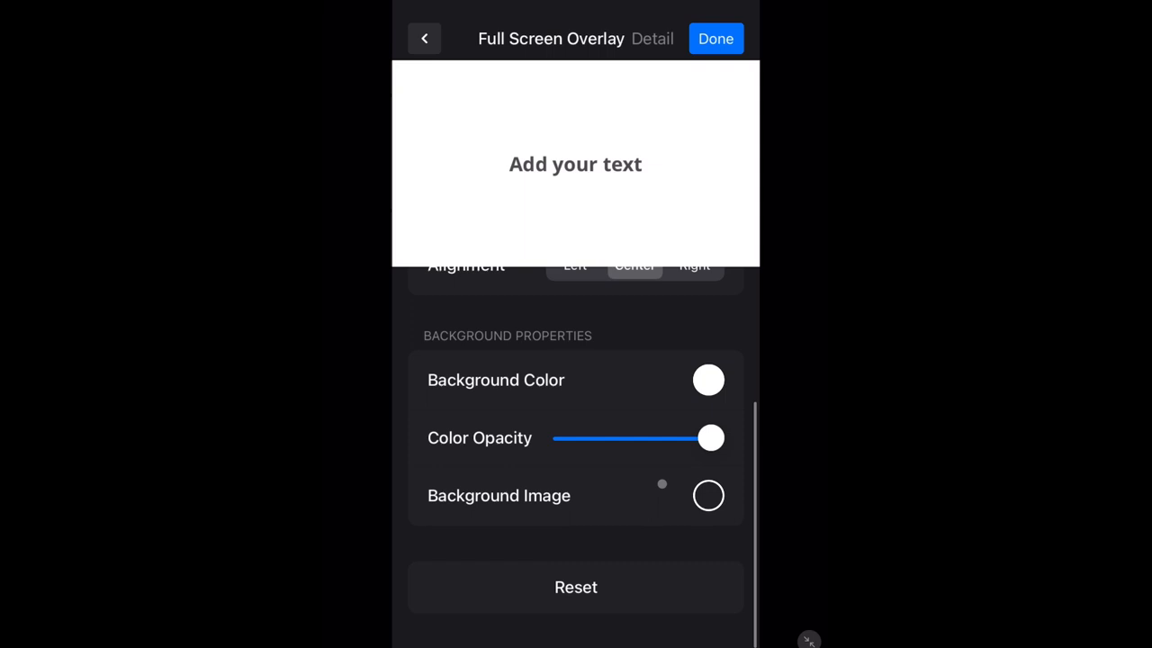
- Pick the exported score-bar PNG as the overlay's background image and confirm
left_click(710, 495)
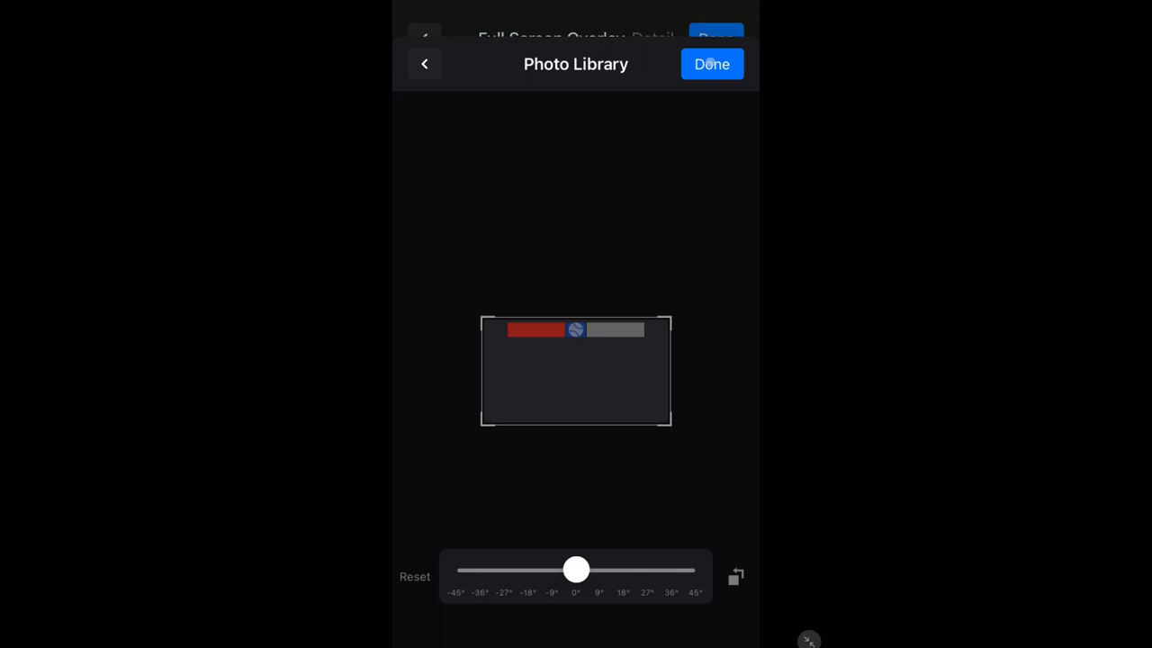
left_click(711, 65)
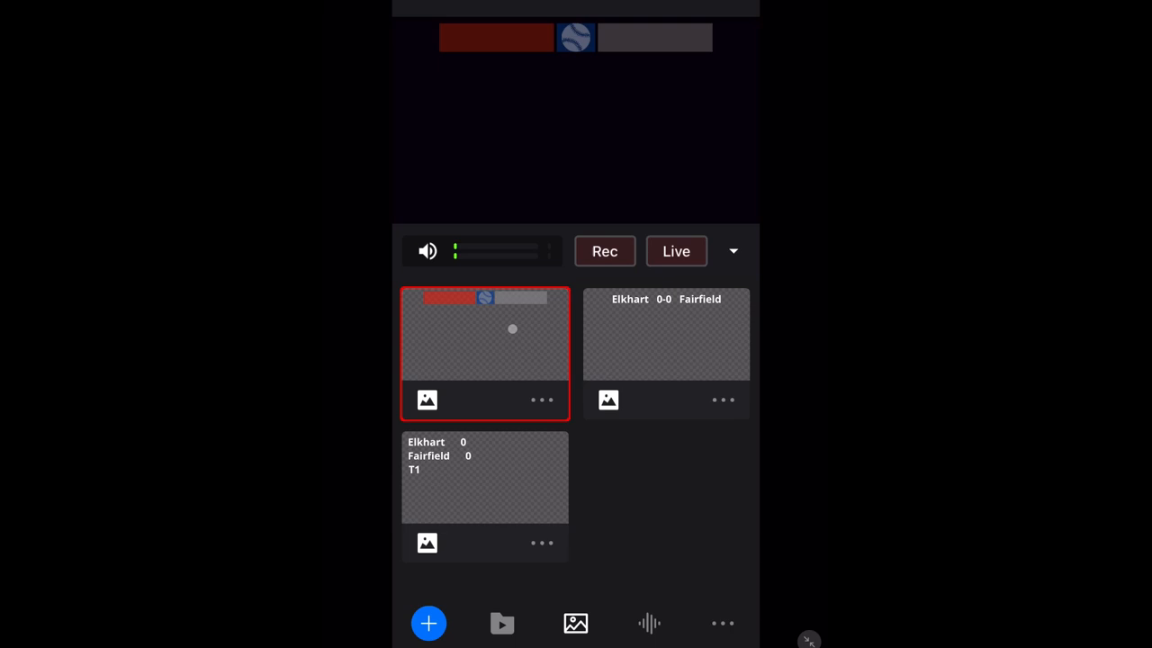
- Show the Elkhart 0-0 Fairfield text overlay over the score bar and adjust its detail settings
left_click(666, 333)
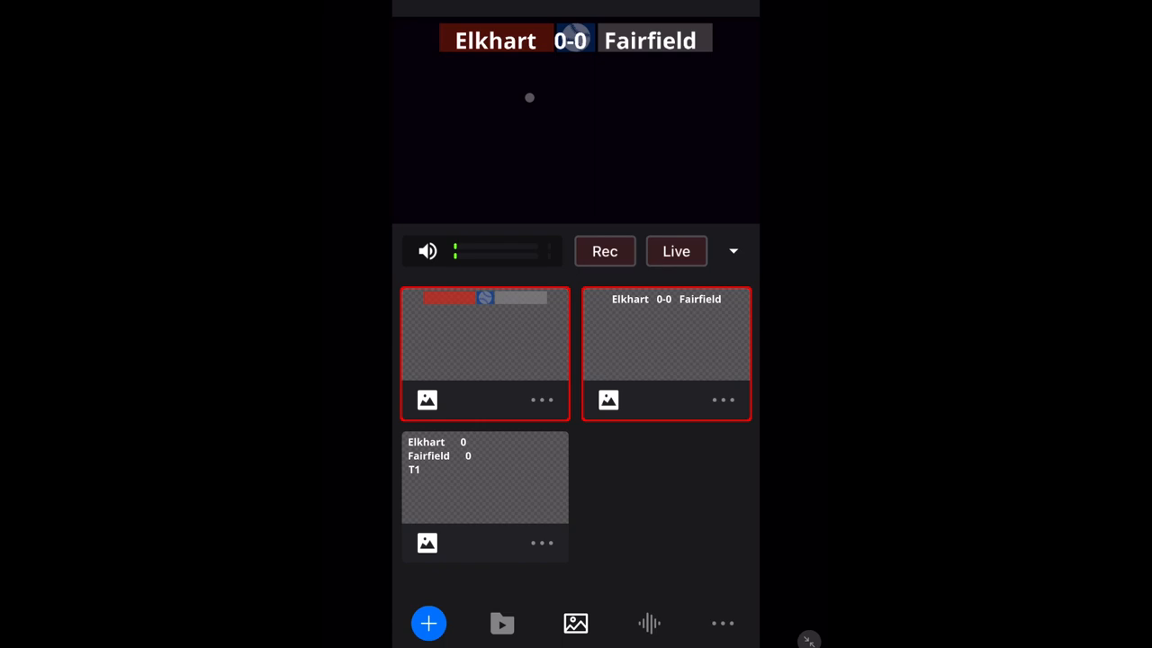
left_click(666, 333)
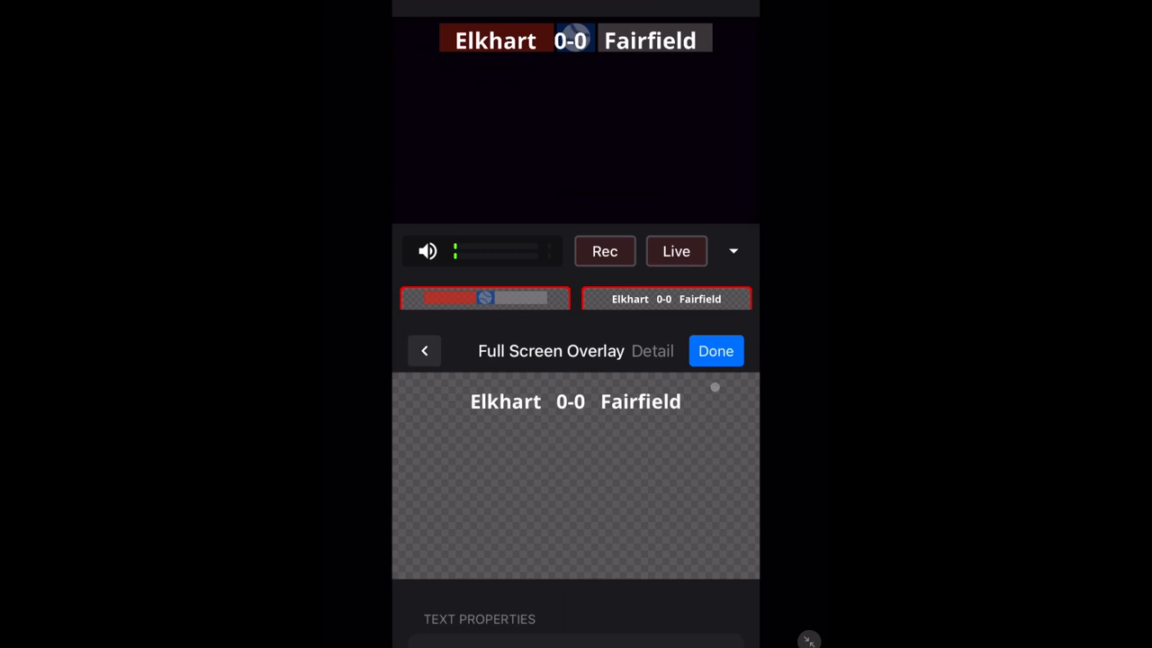
left_click(717, 351)
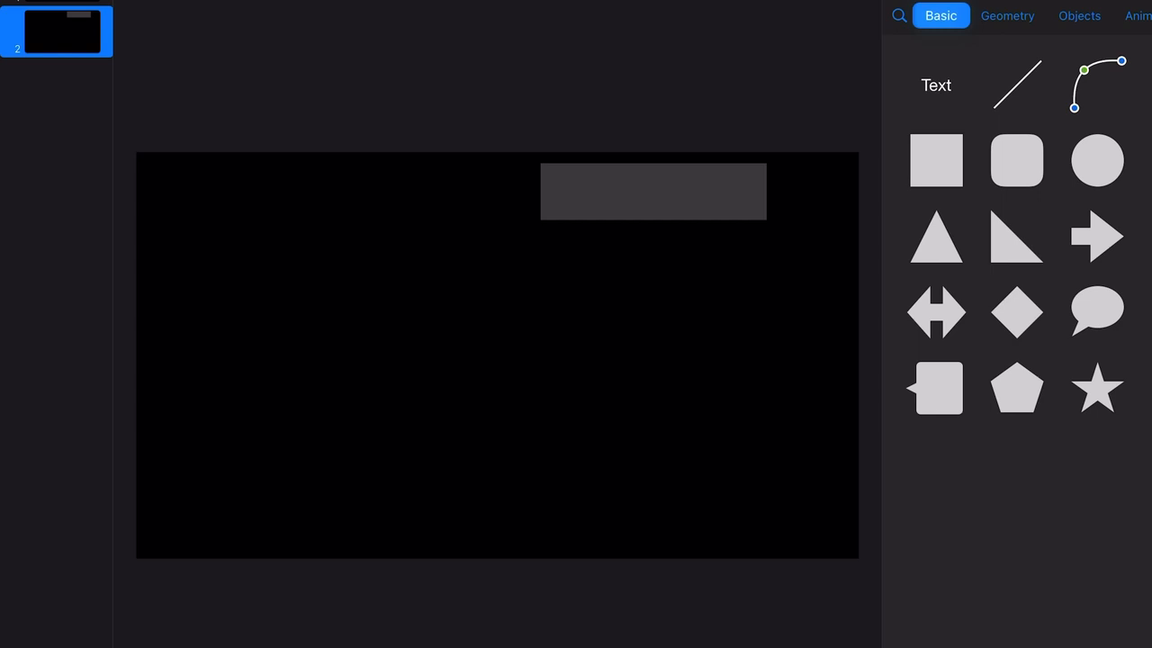
- Insert a green diamond shape and duplicate it to form two base markers
left_click(1017, 313)
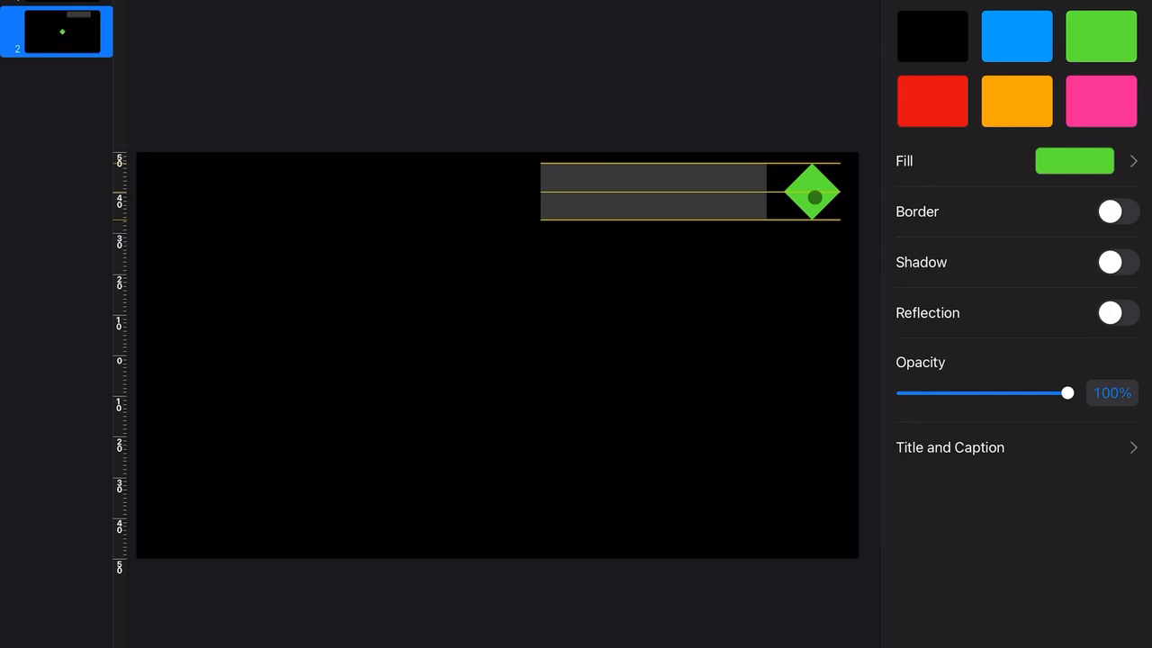
right_click(814, 191)
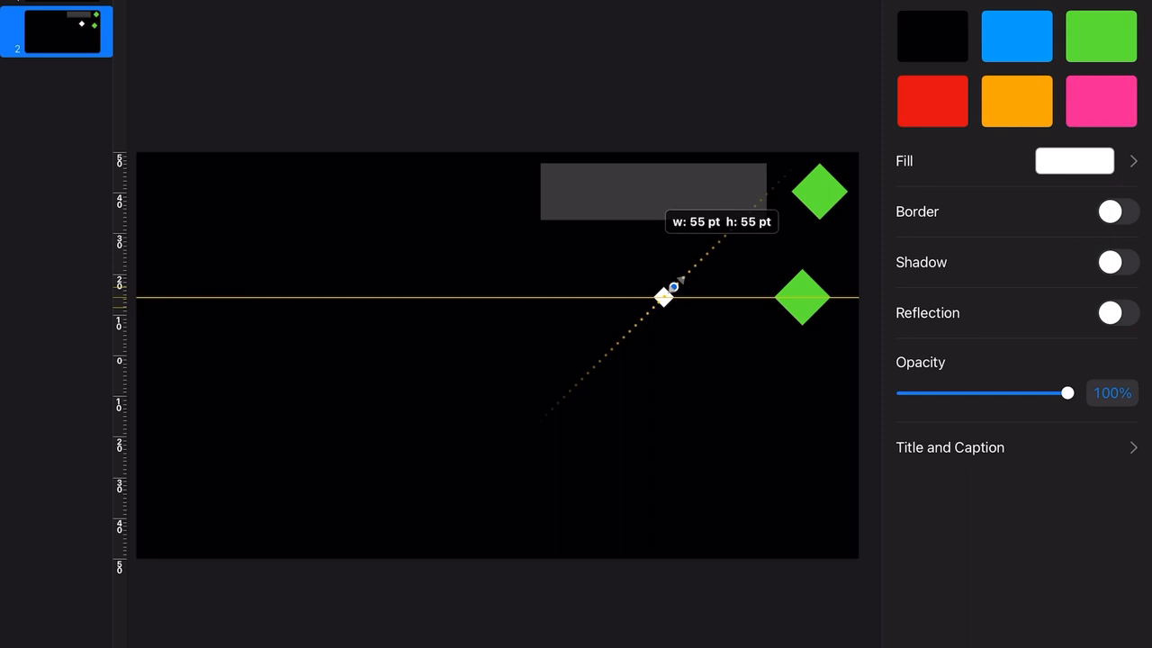
- Shrink the white diamond and align the diamonds into a base cluster at the top right
left_click_drag(673, 288, 662, 298)
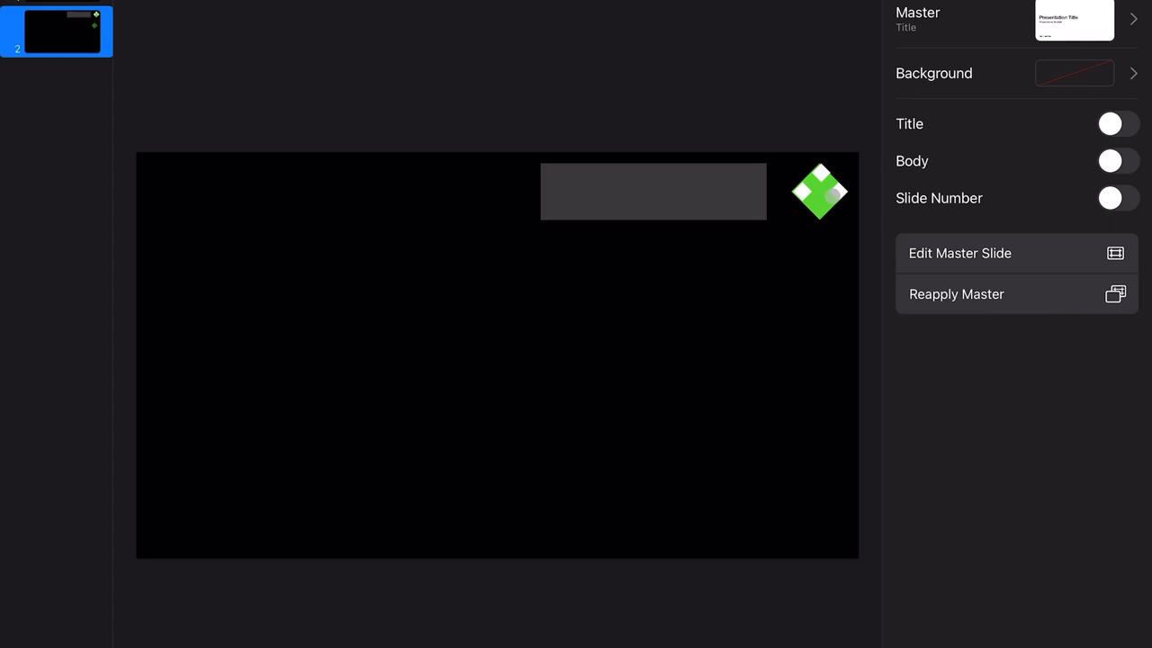
left_click(819, 191)
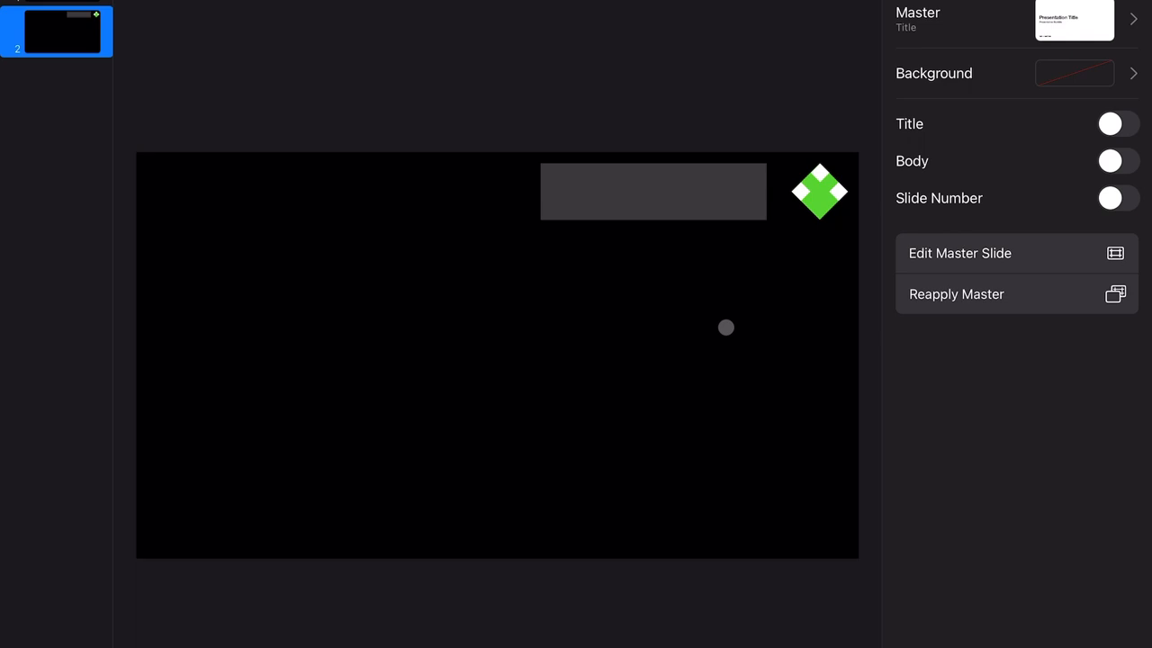
mouse_move(784, 276)
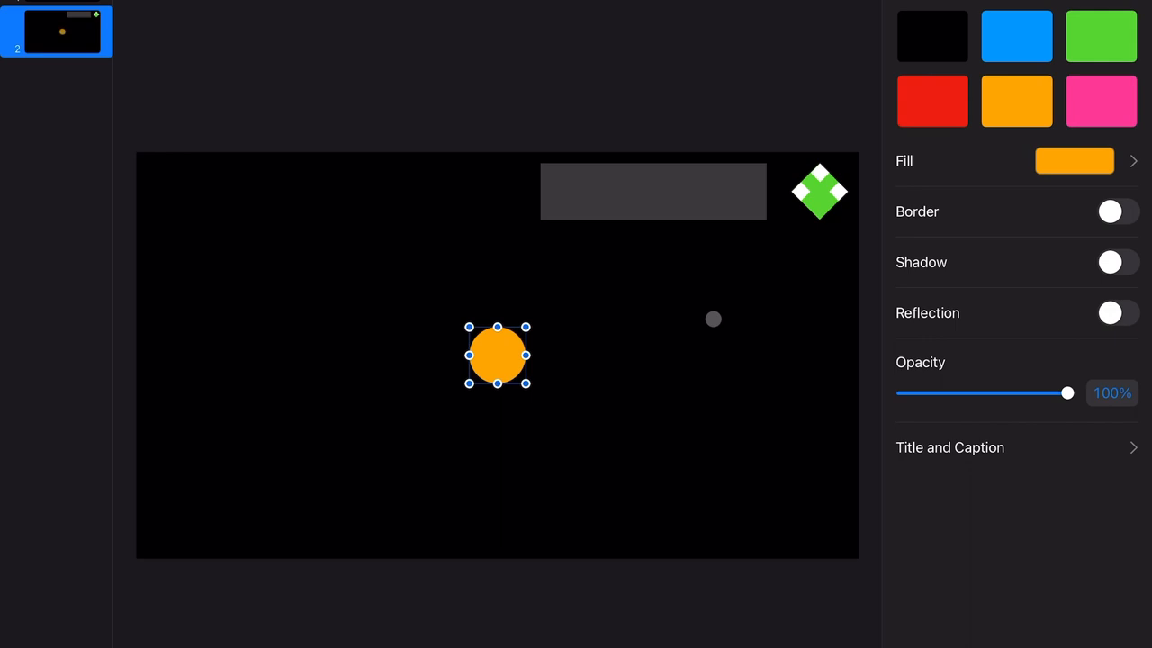
- Give the small shape a grey 4 pt border and an orange fill preset
left_click(1117, 211)
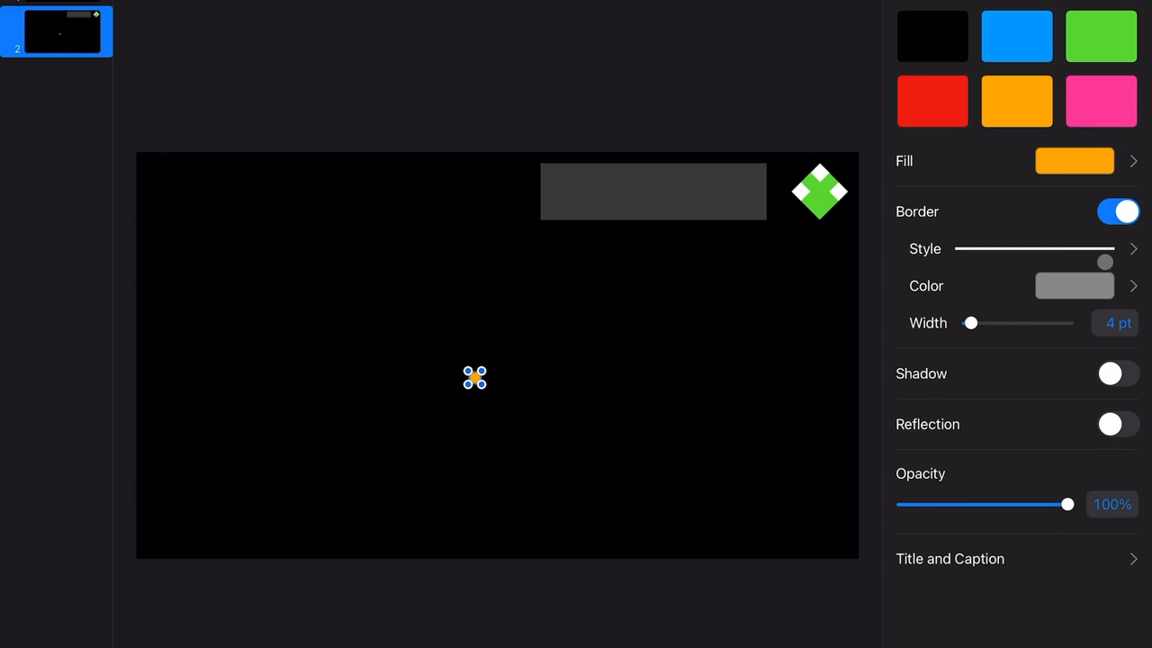
left_click(1073, 284)
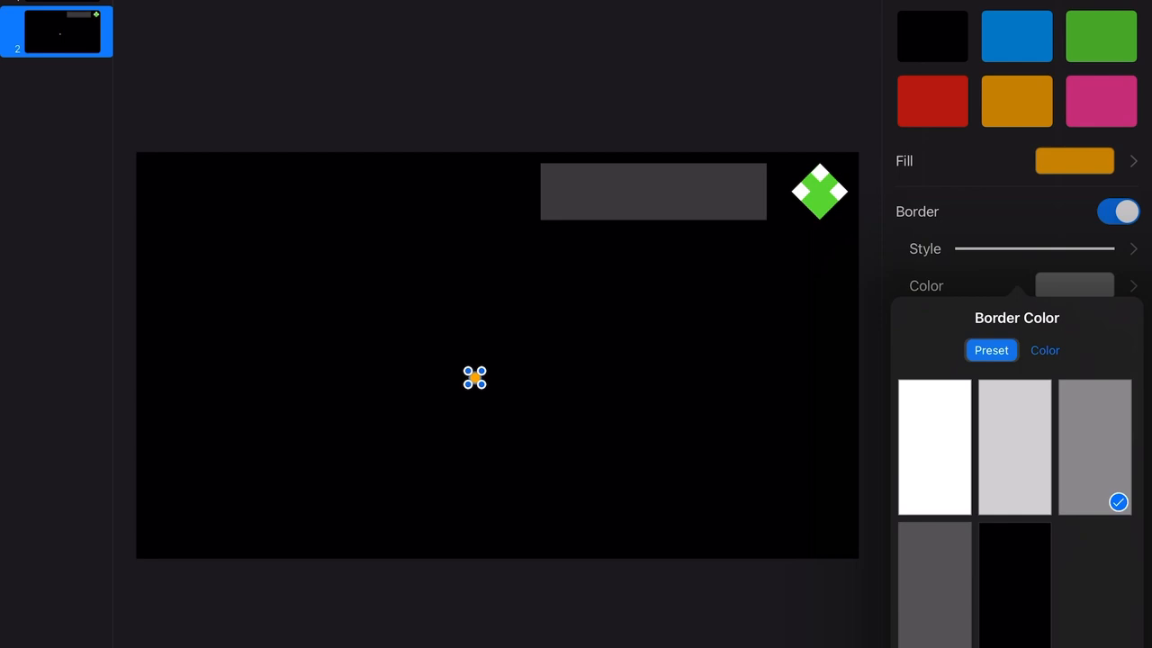
left_click(1073, 161)
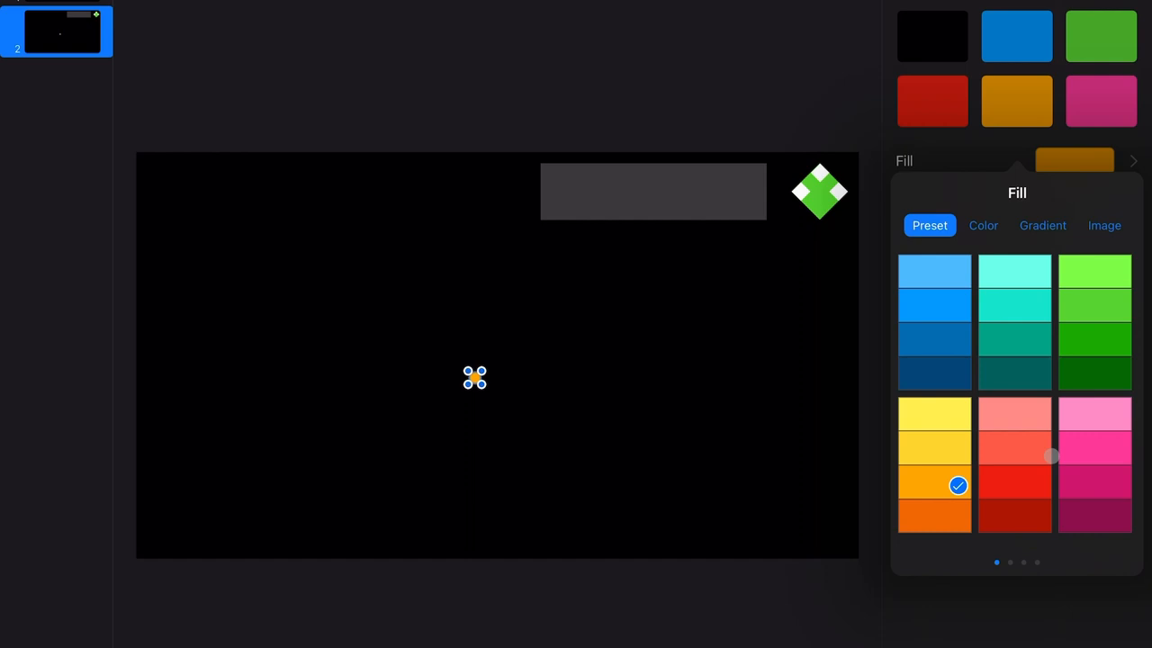
scroll("right", 3)
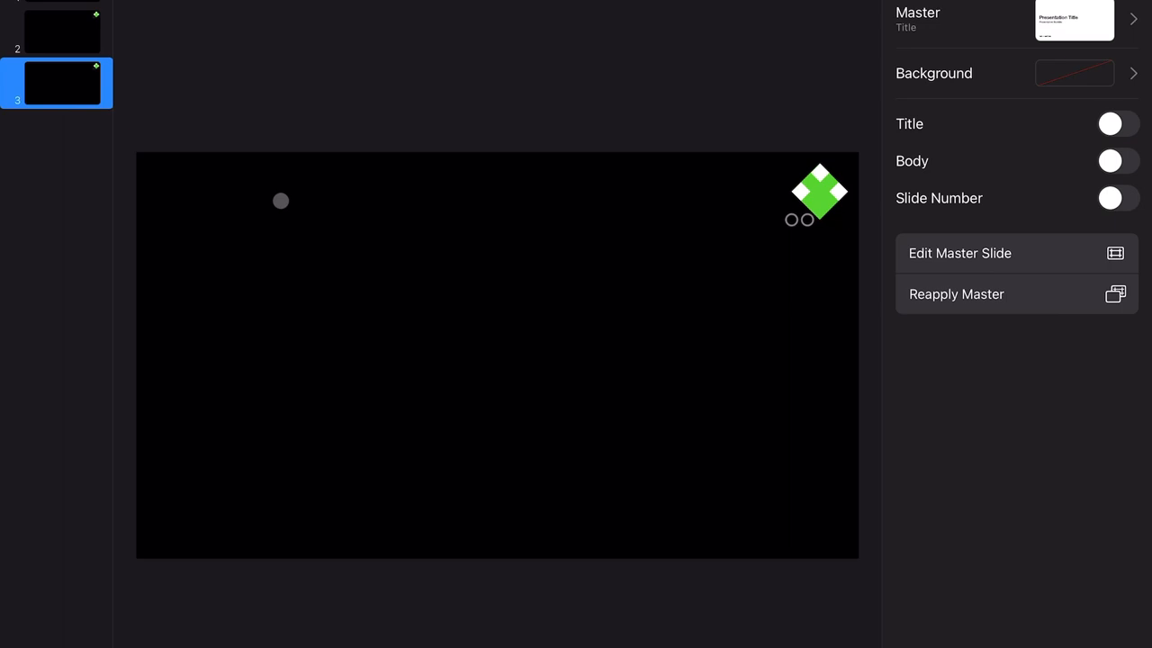
- Duplicate slides so the base diamond with outs and the orange runner diamond sit on separate slides
left_click(58, 29)
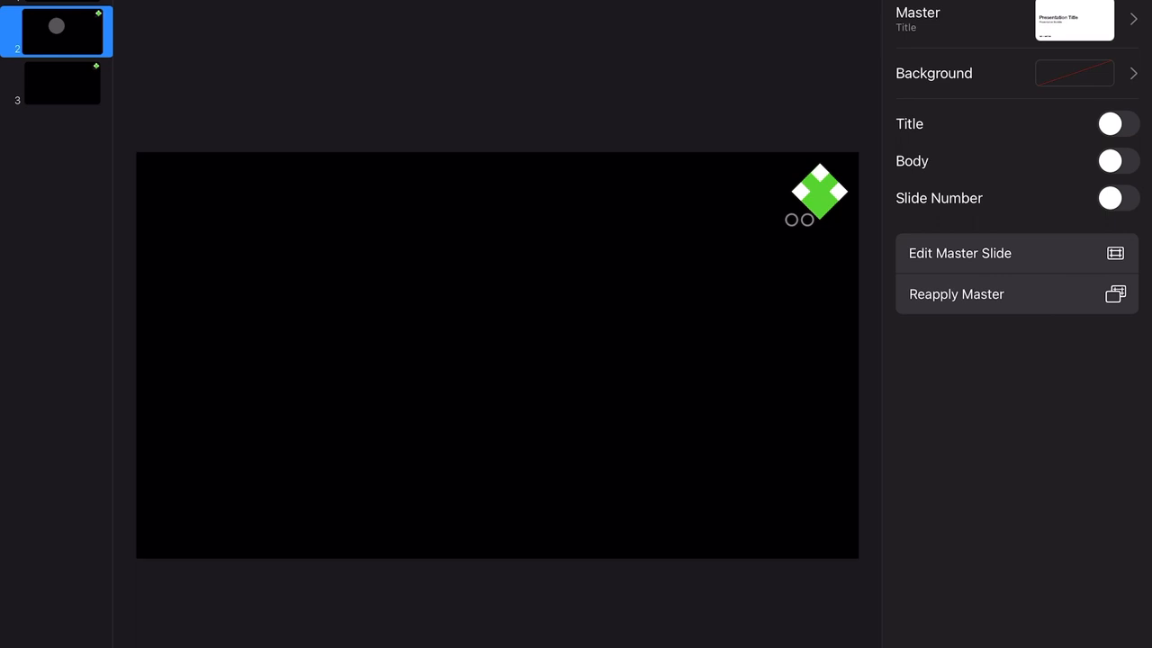
left_click(61, 83)
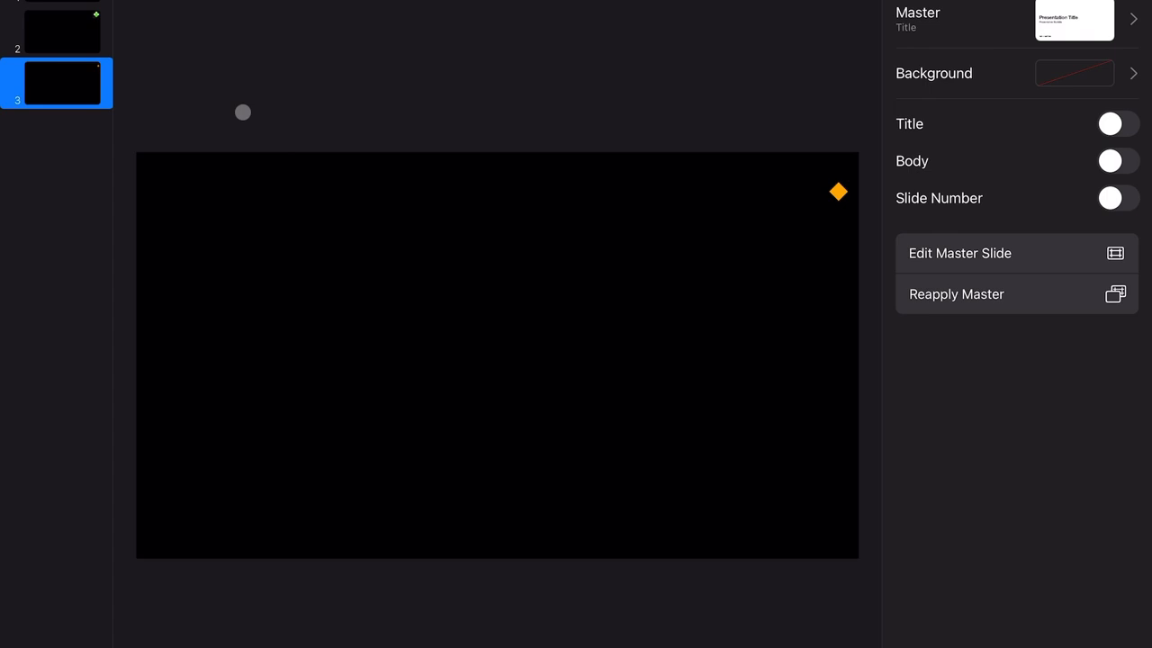
left_click(839, 191)
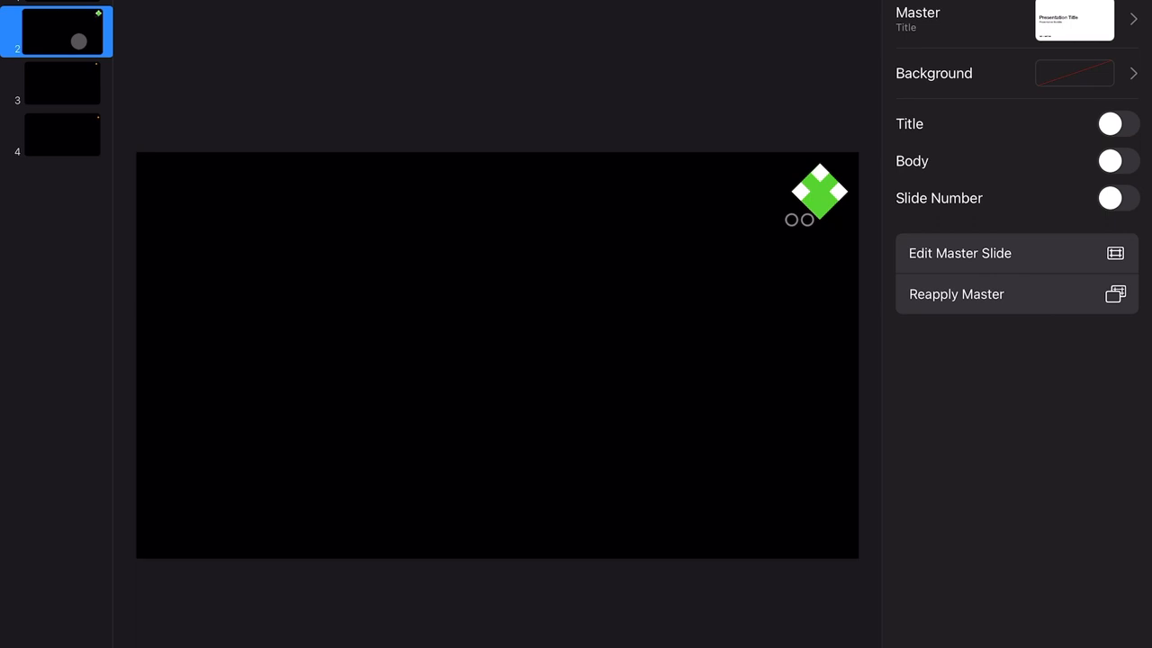
- Export slides 2–4 as transparent-background PNG images and share them
left_click(961, 50)
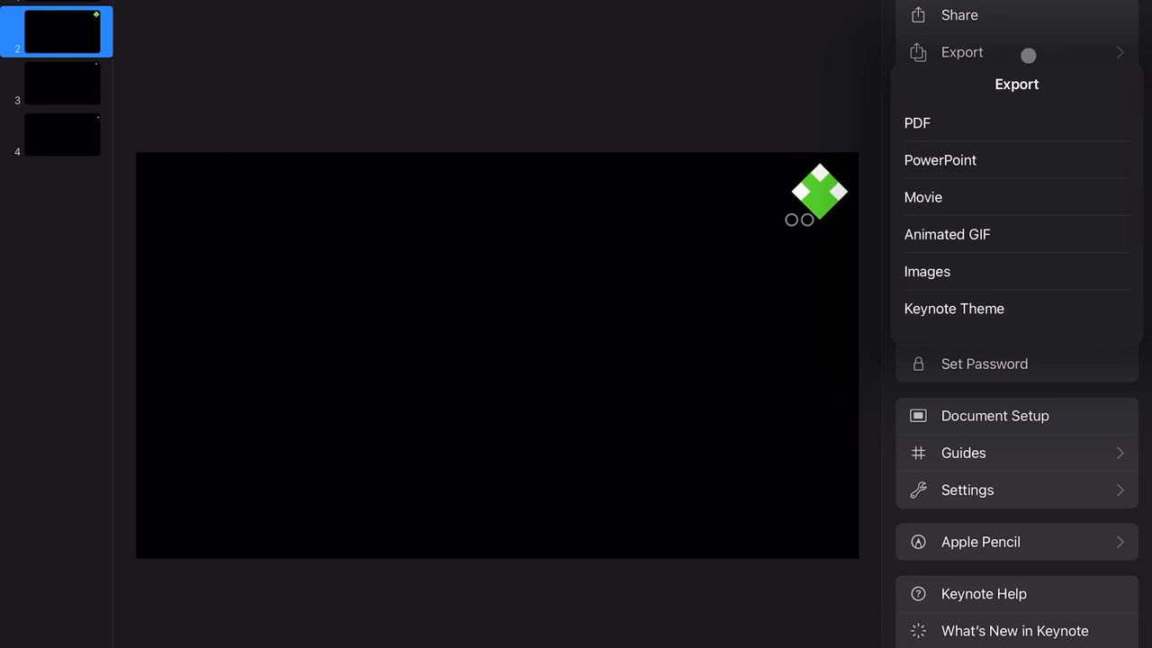
left_click(927, 270)
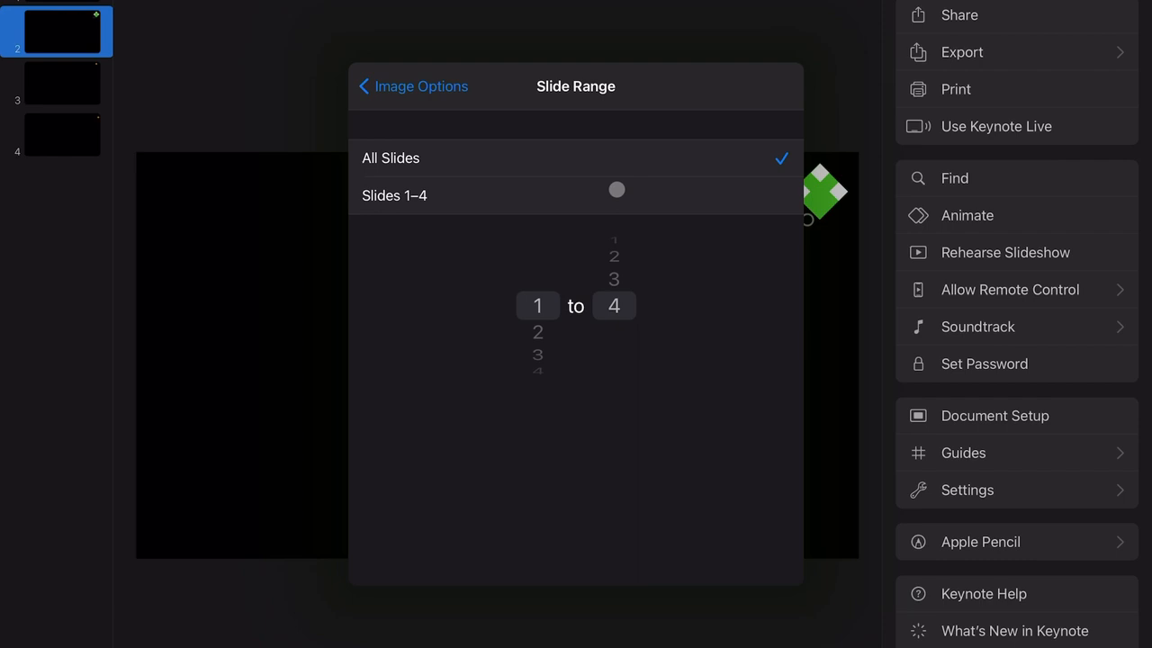
left_click(412, 86)
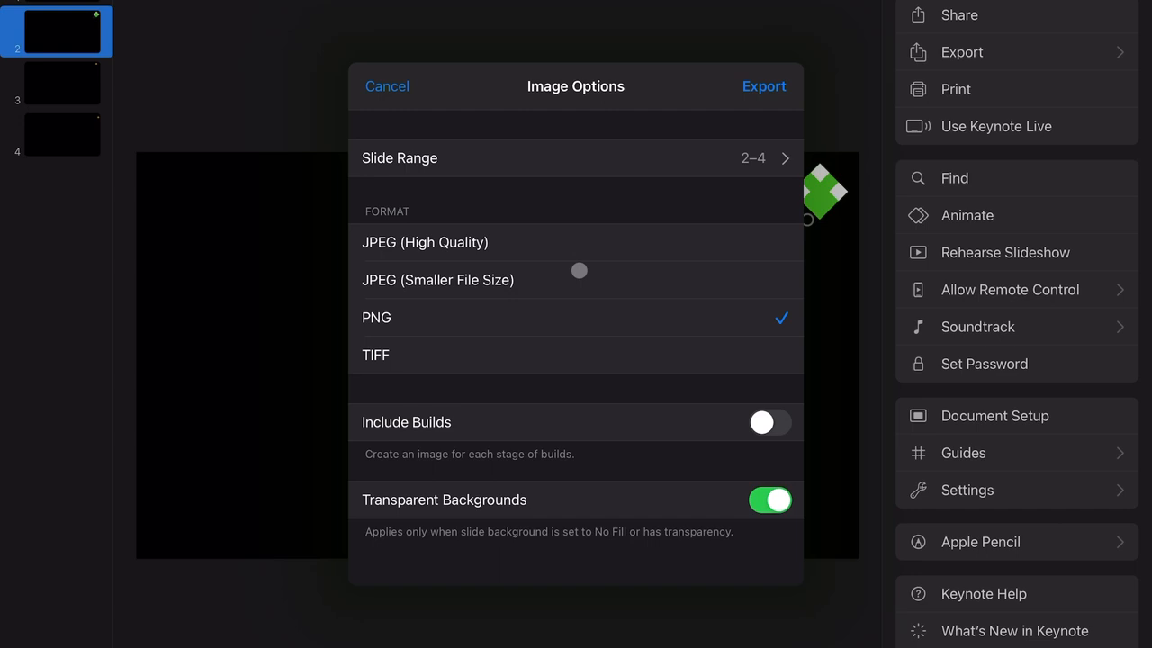
left_click(763, 87)
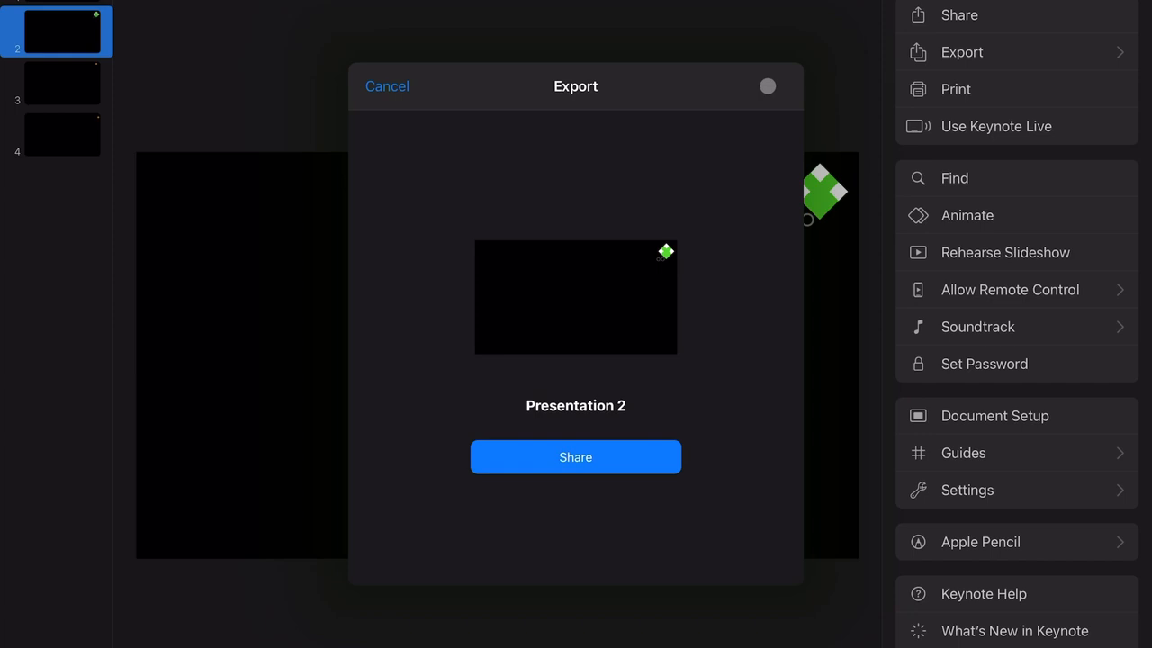
left_click(387, 86)
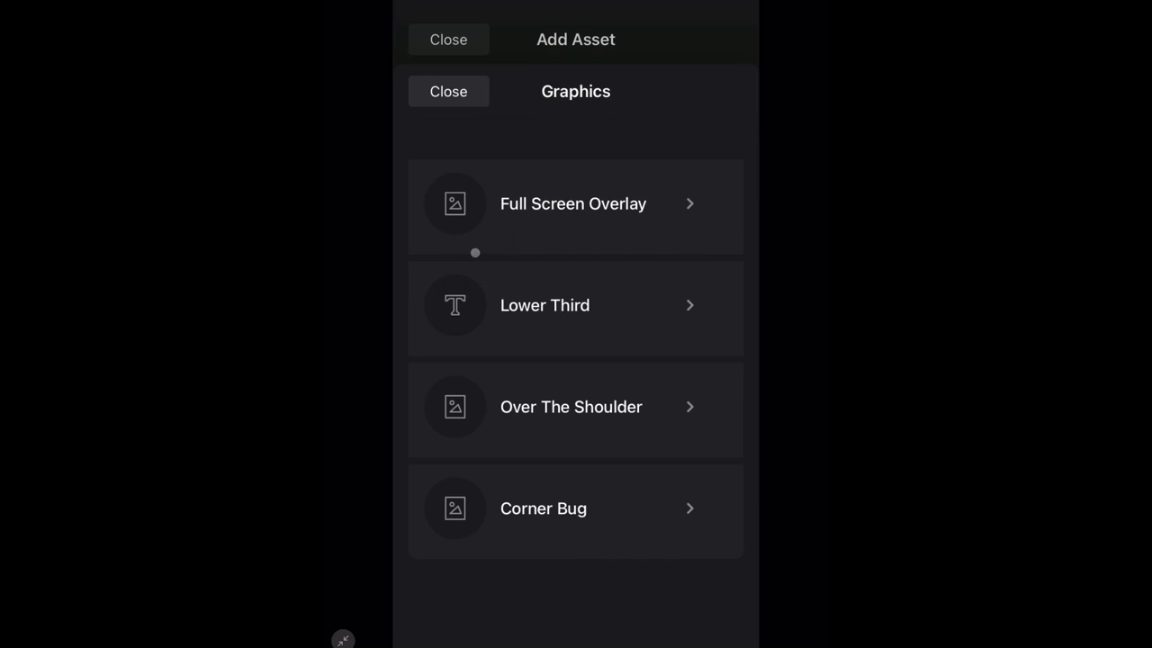
- Create a Full Screen Overlay using the exported base-diamond PNG as its background image
left_click(573, 203)
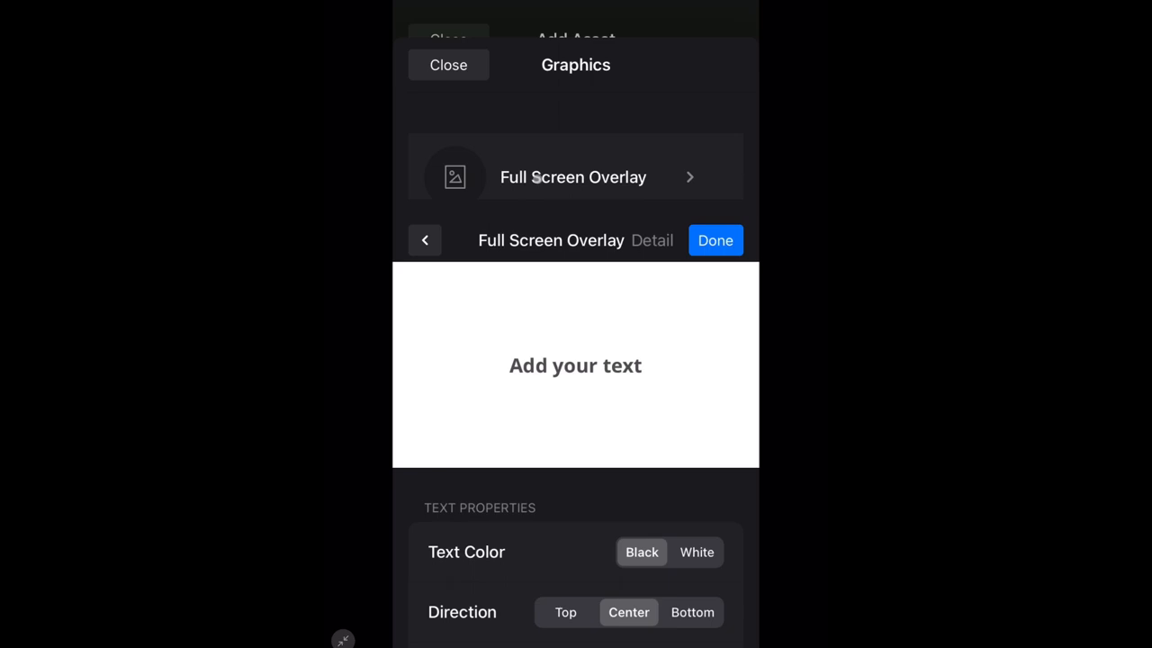
scroll("down", 3)
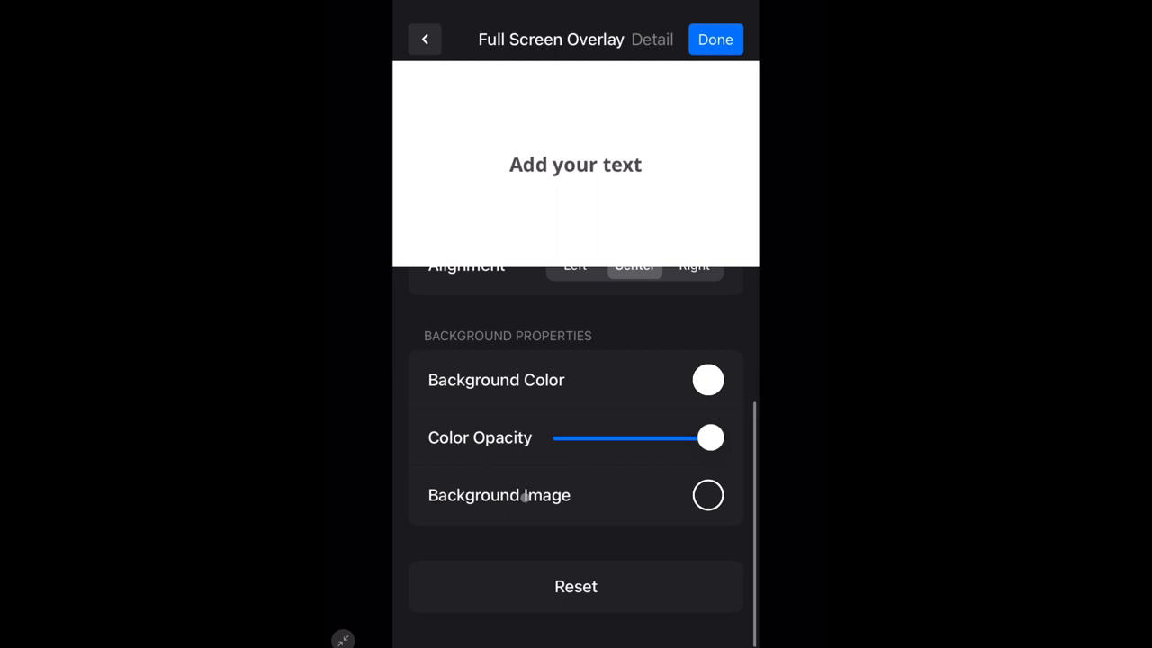
left_click(707, 495)
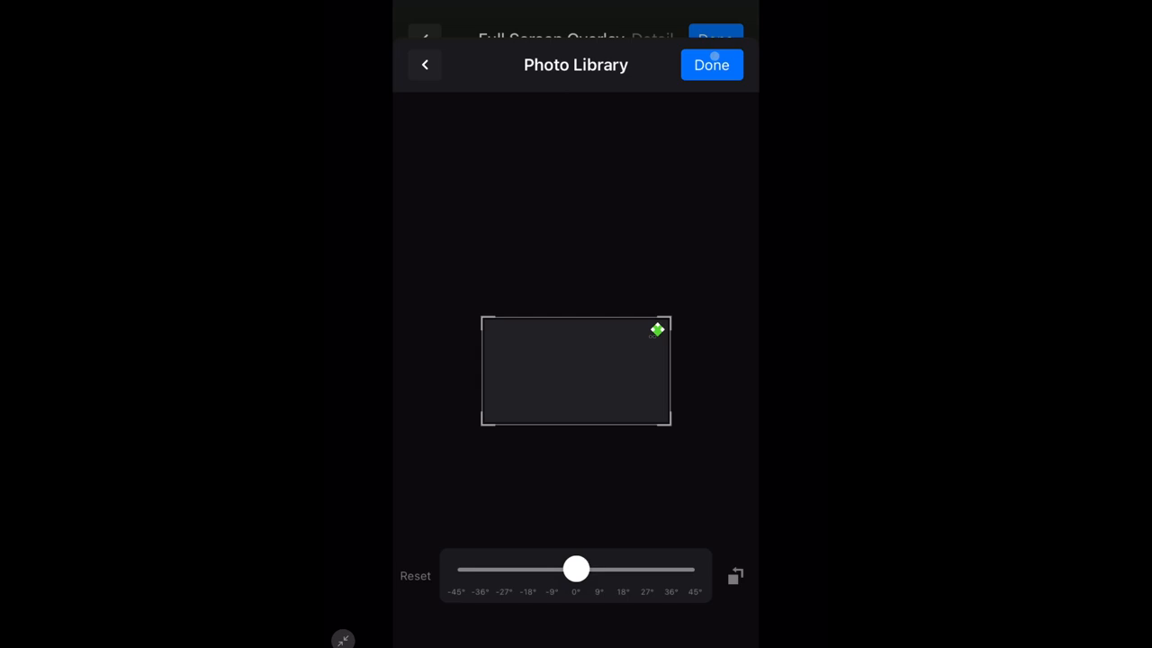
left_click(711, 65)
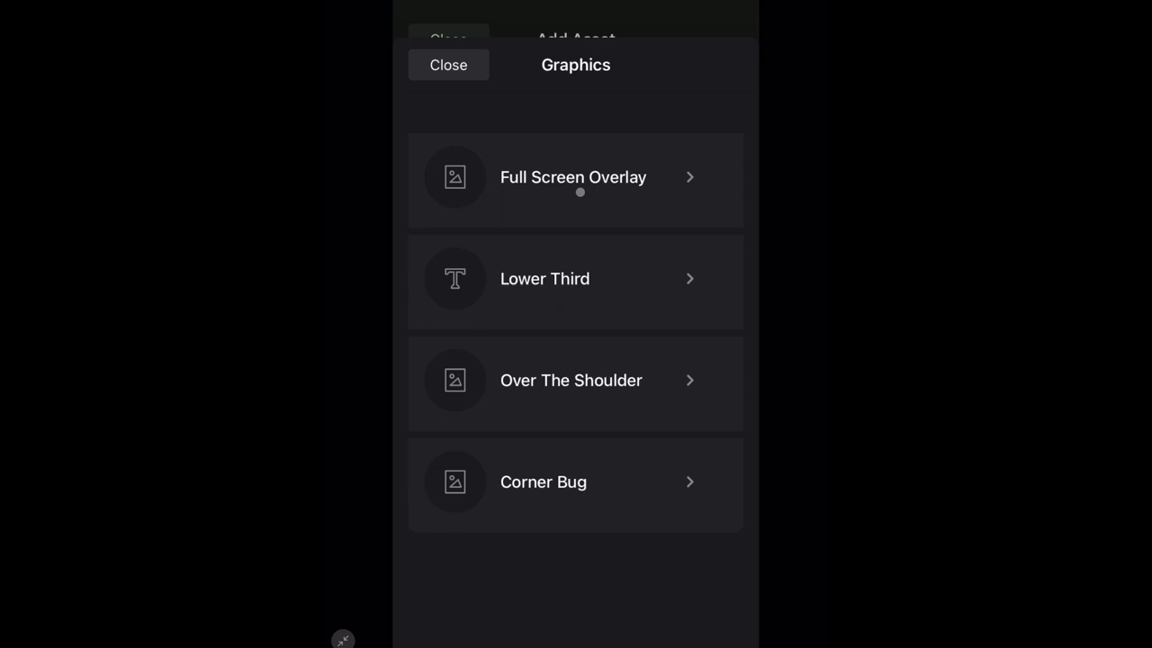
- Add a second Full Screen Overlay with another exported PNG as its background image
left_click(572, 176)
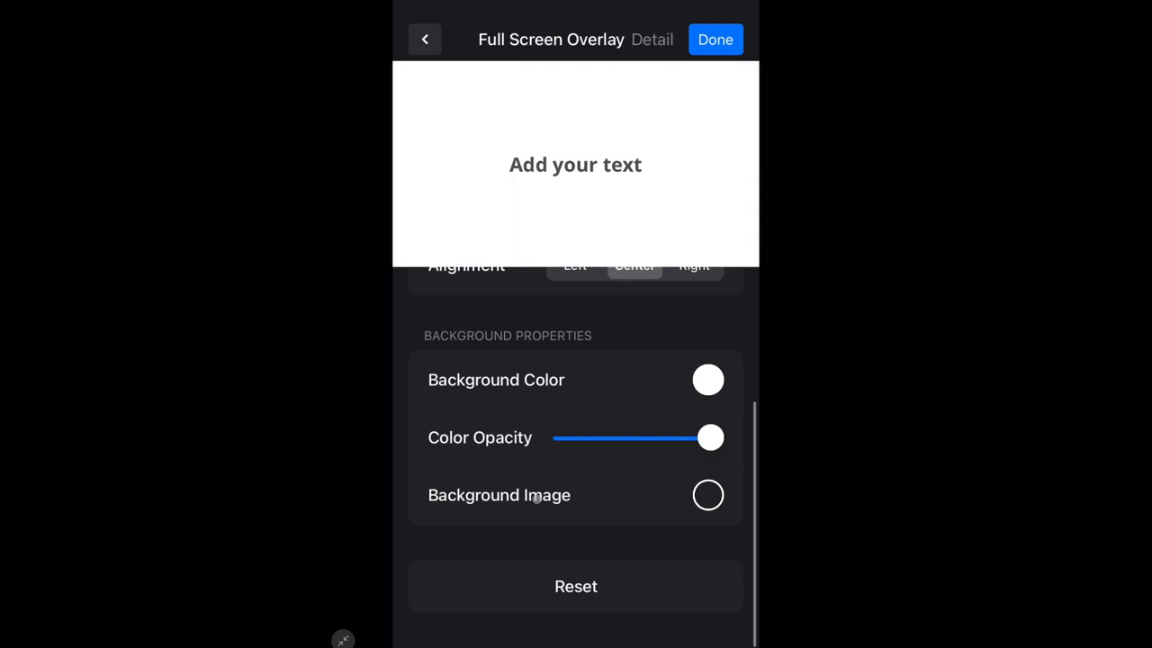
left_click(708, 495)
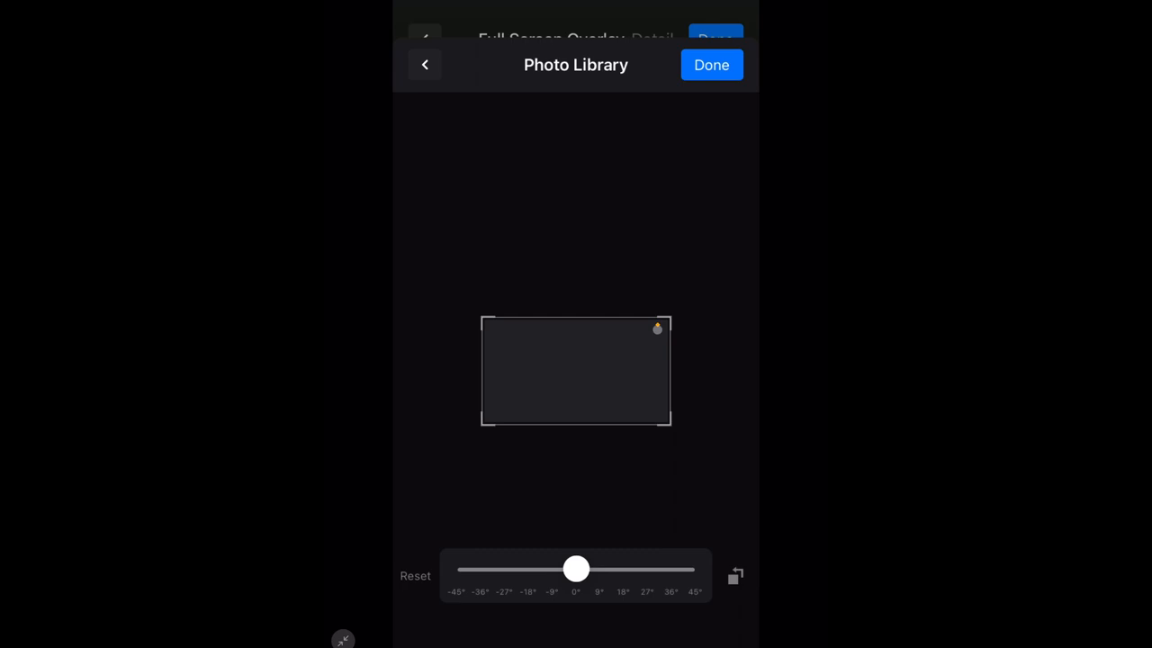
left_click(711, 65)
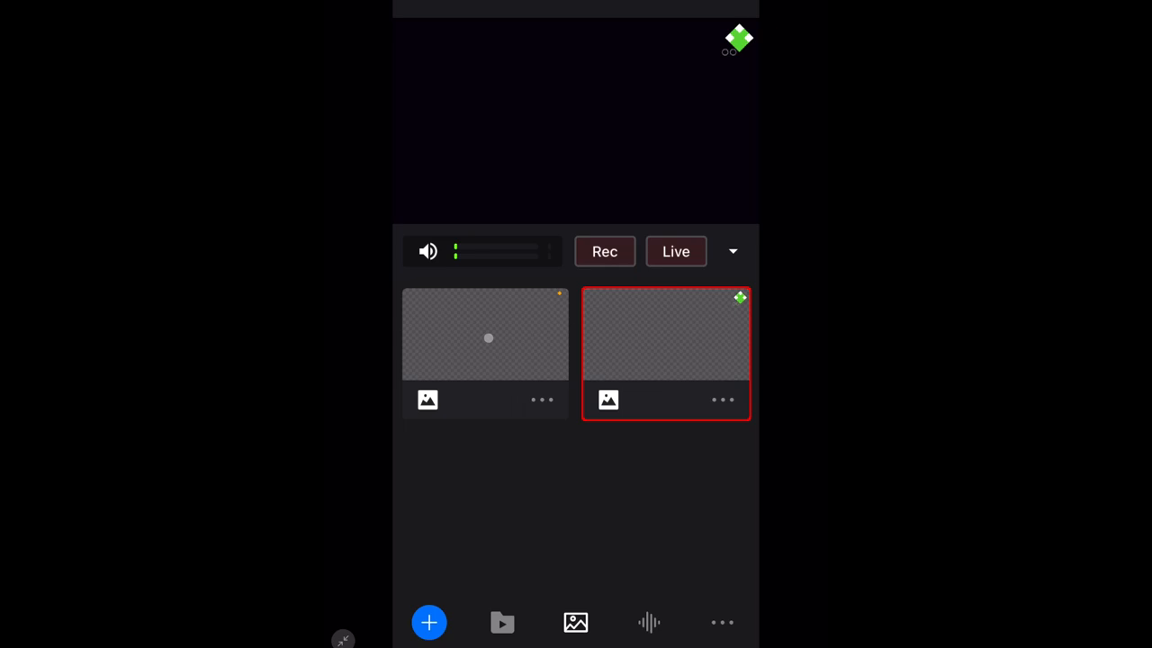
- Begin a further Full Screen Overlay graphic for the next exported image
left_click(576, 623)
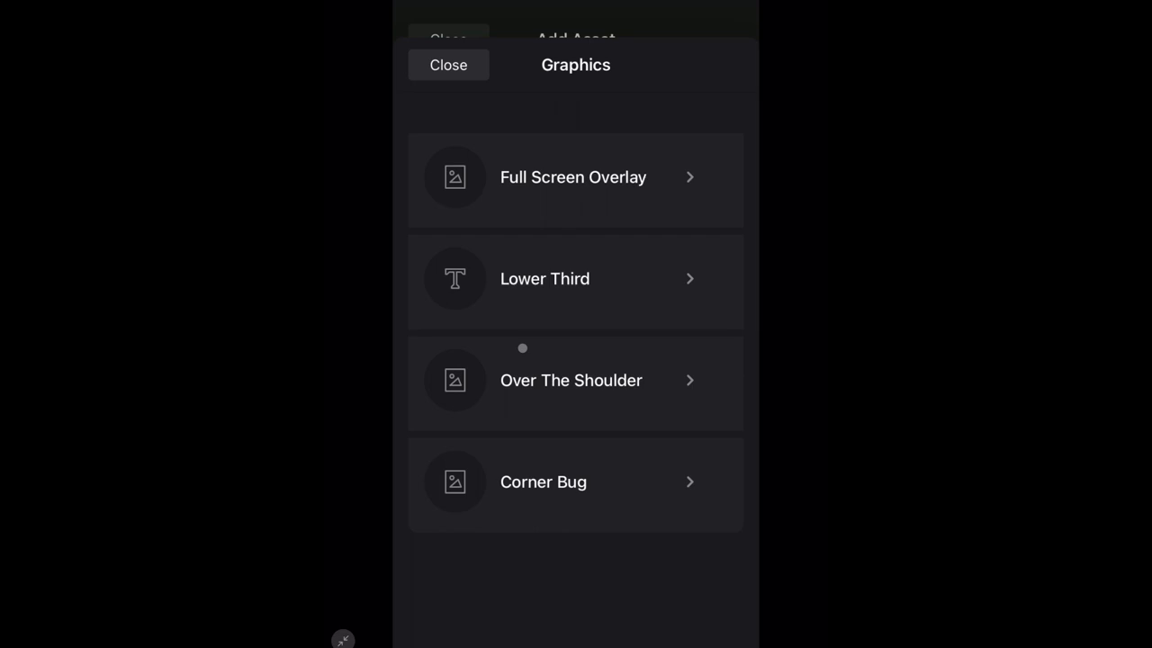
left_click(573, 177)
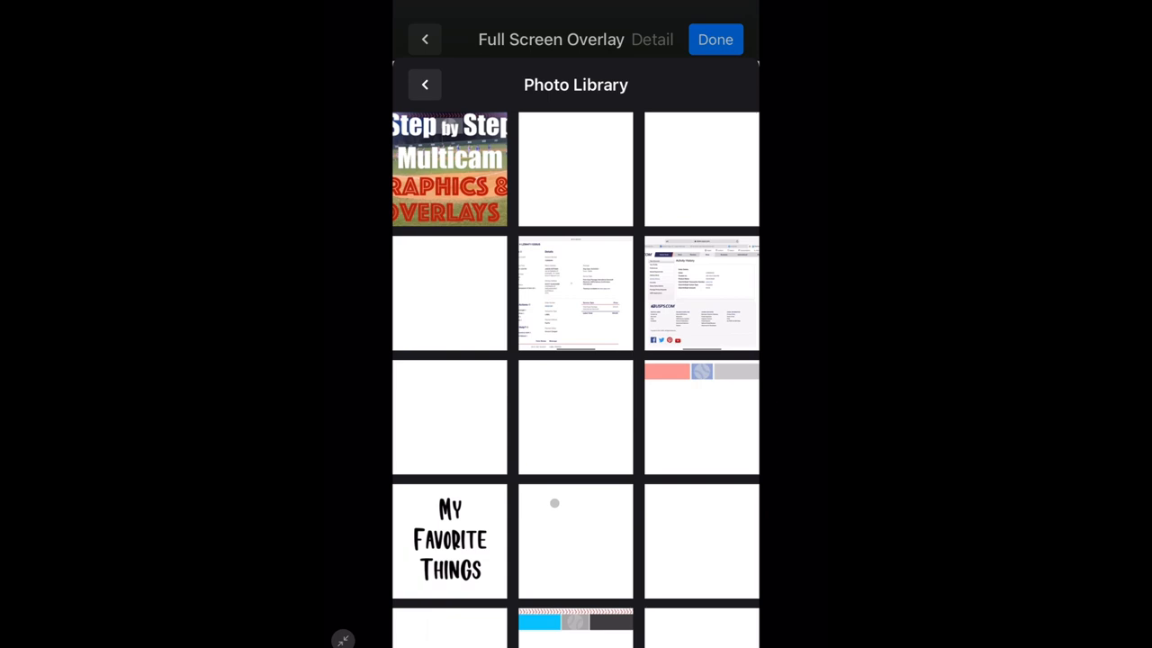